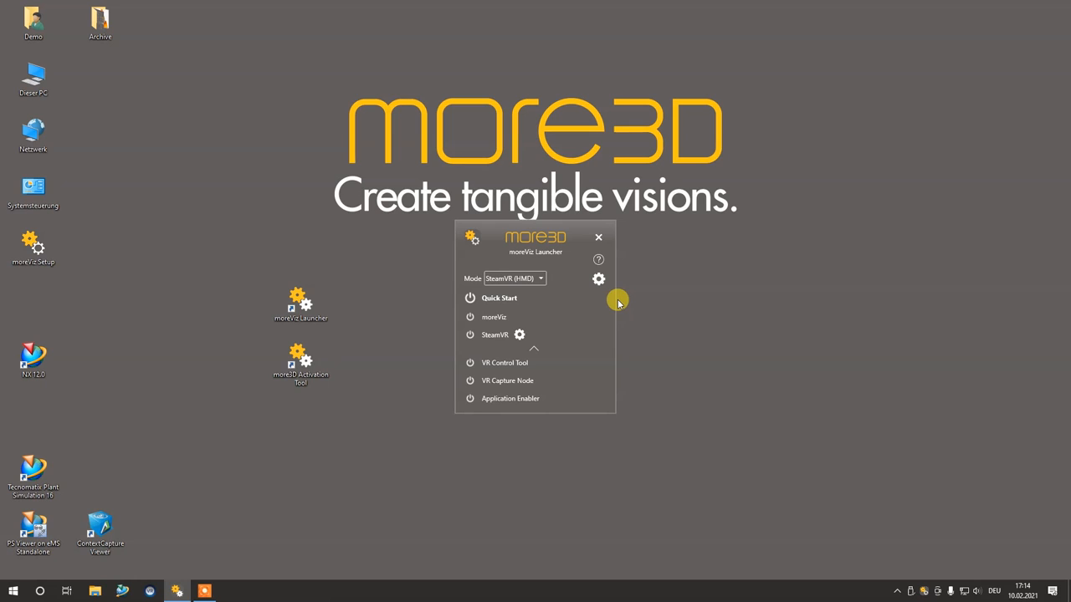
mouse_move(599, 277)
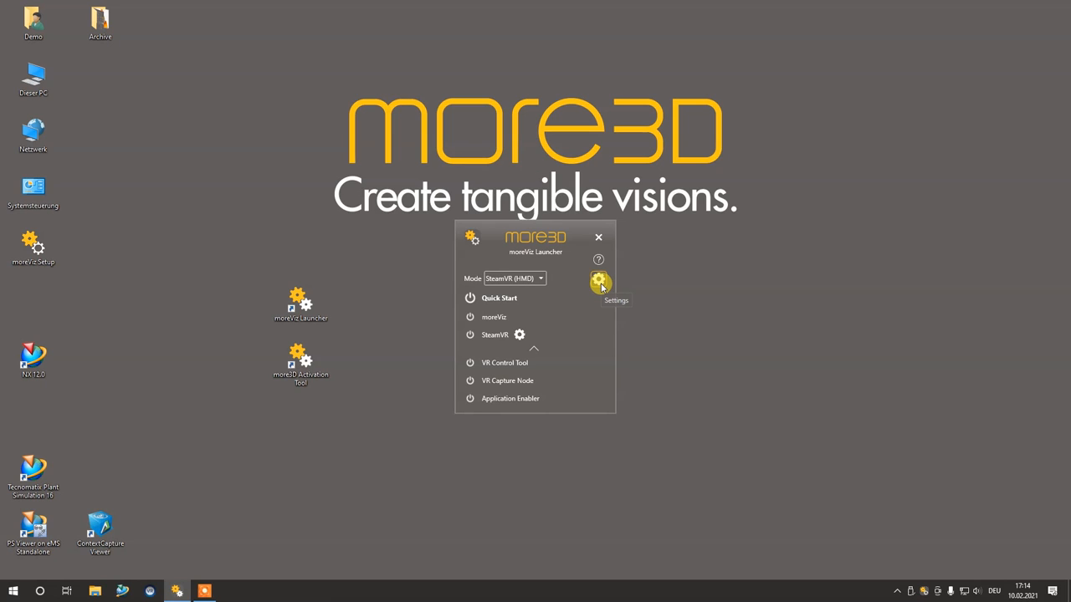
Open the launcher settings from the gear icon, showing the client instance options
left_click(599, 282)
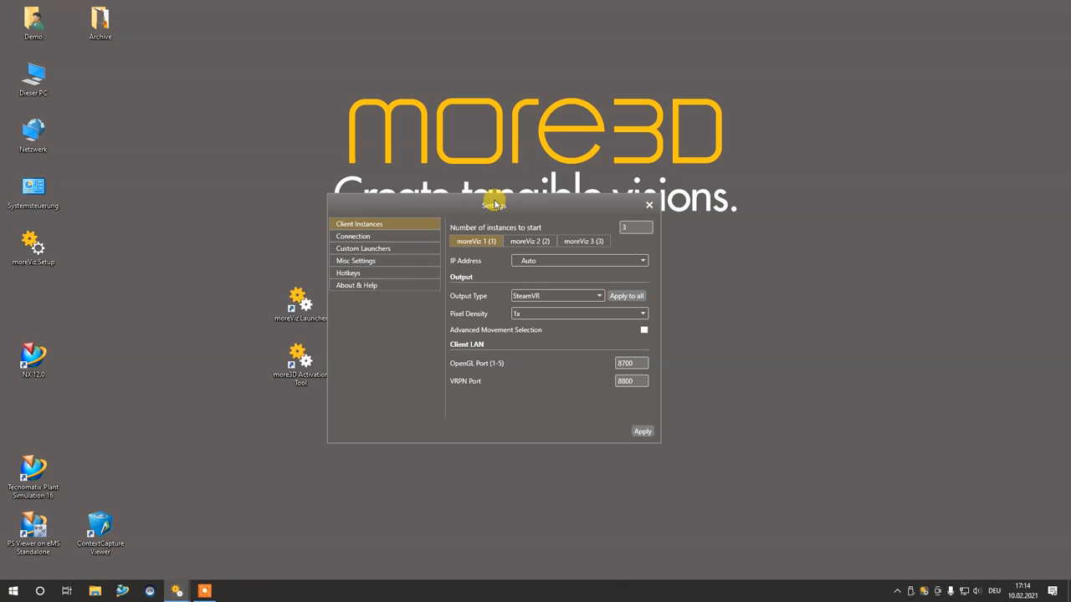
mouse_move(363, 233)
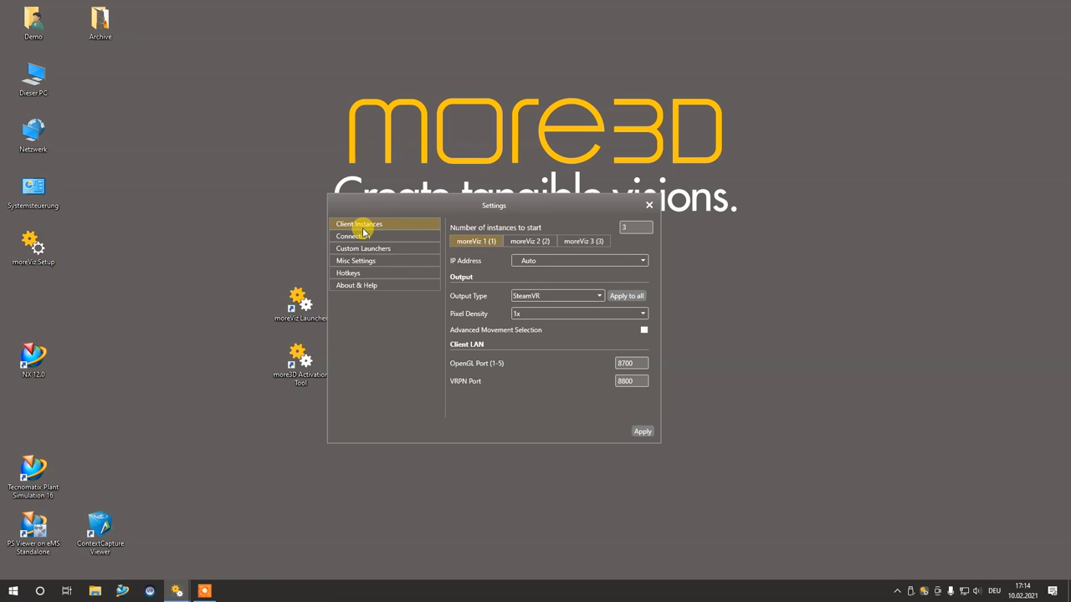
mouse_move(500, 234)
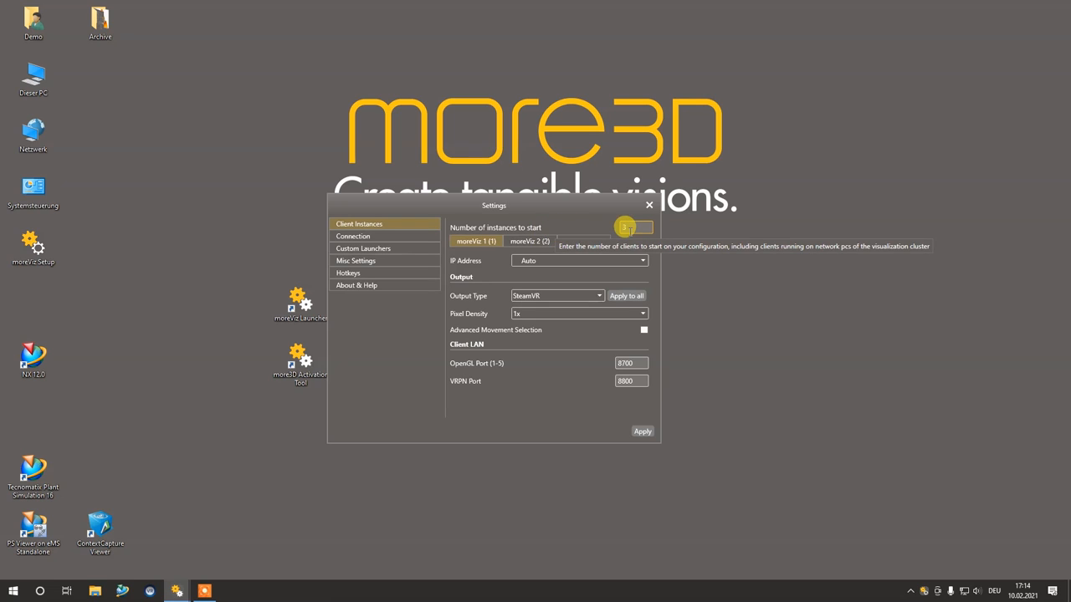
Set 'Number of instances to start' to 3 so three client tabs appear
left_click(626, 224)
type("1")
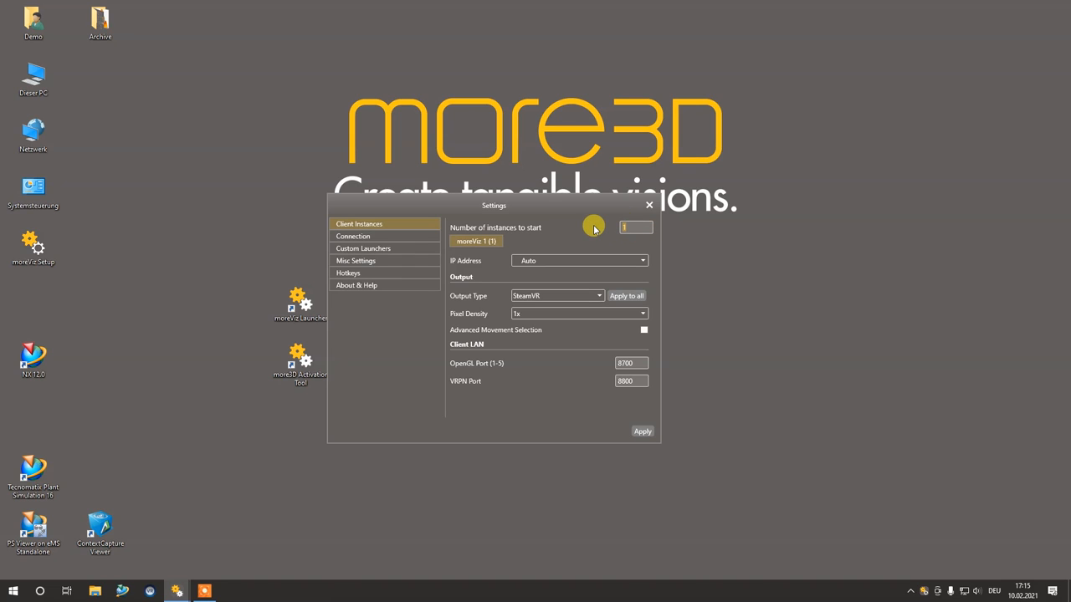
type("3")
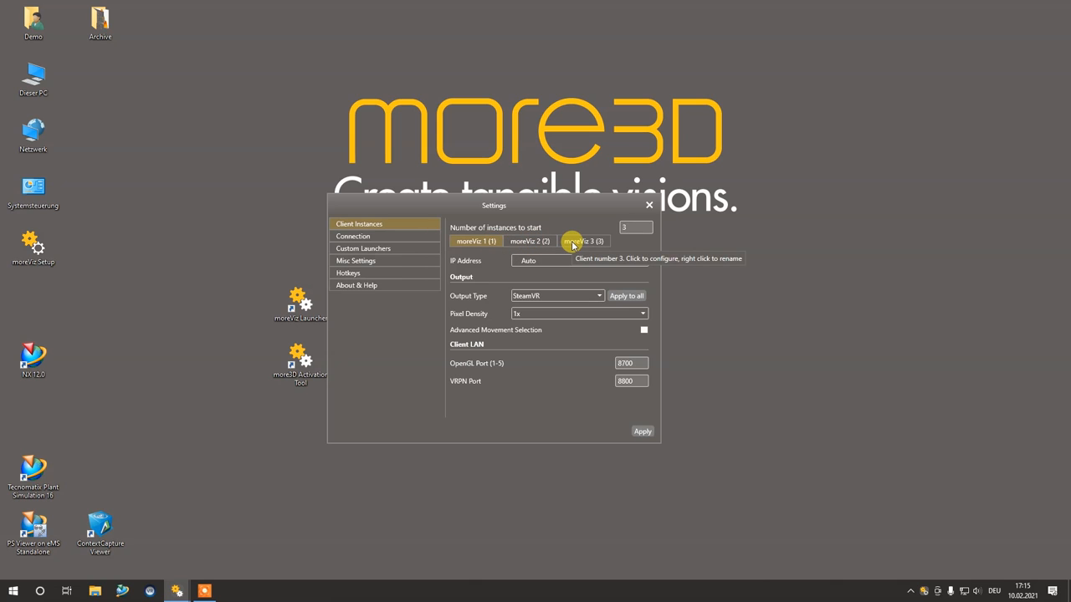
Rename the three client tabs to Left Wall, Center Wall and Floor Wall
left_click(475, 241)
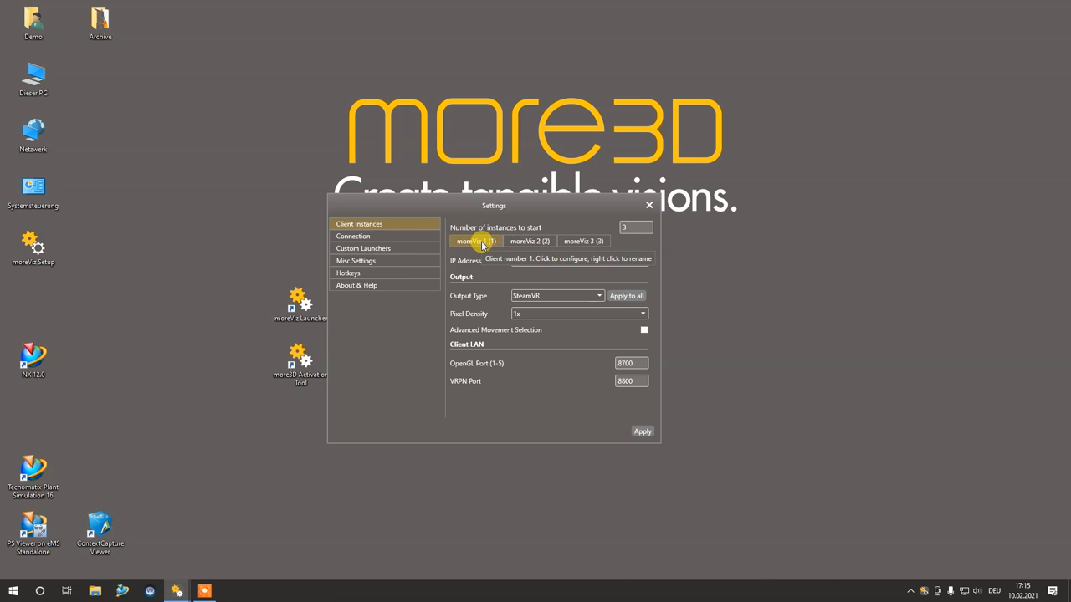
right_click(475, 241)
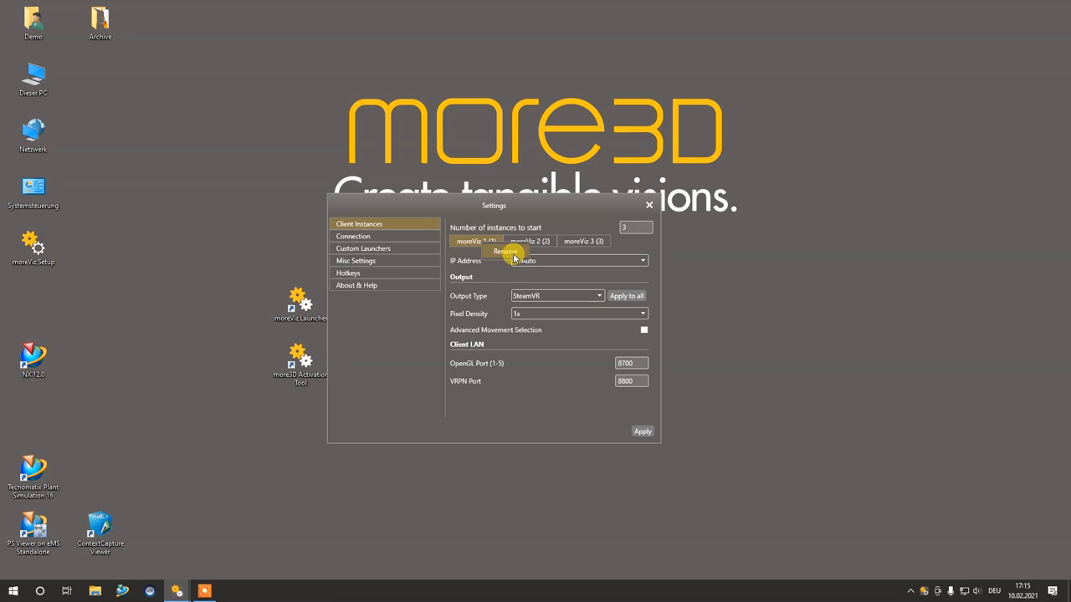
left_click(506, 251)
type("Left Wall")
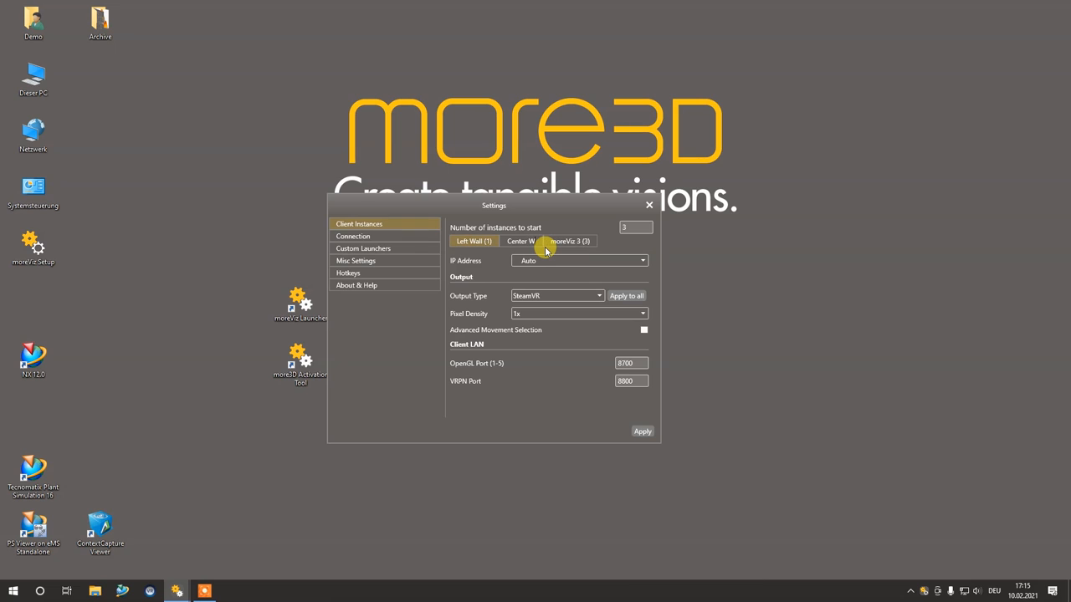
left_click(522, 241)
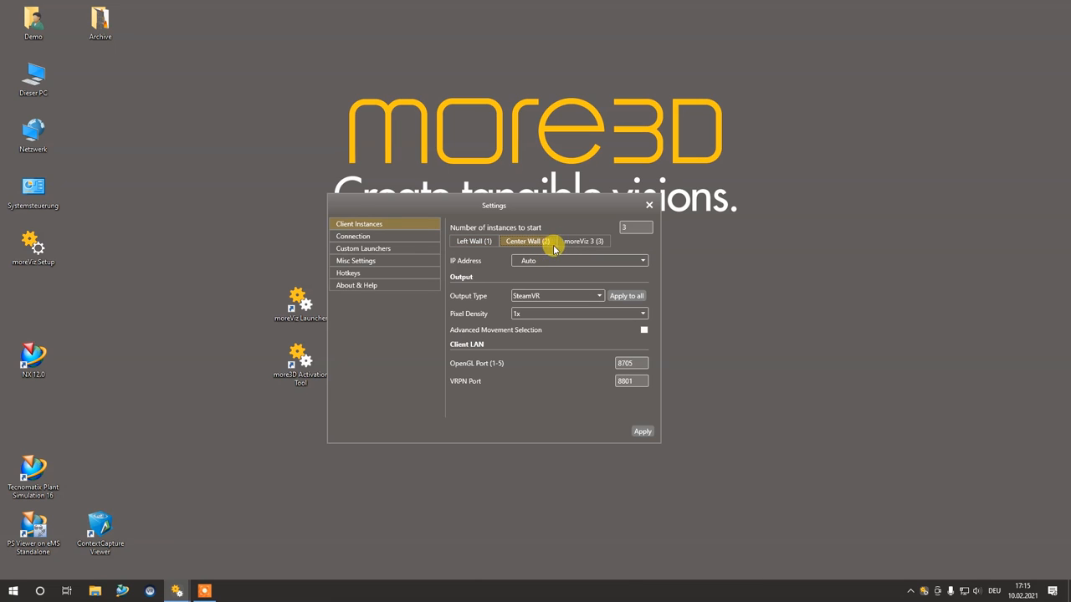
left_click(586, 241)
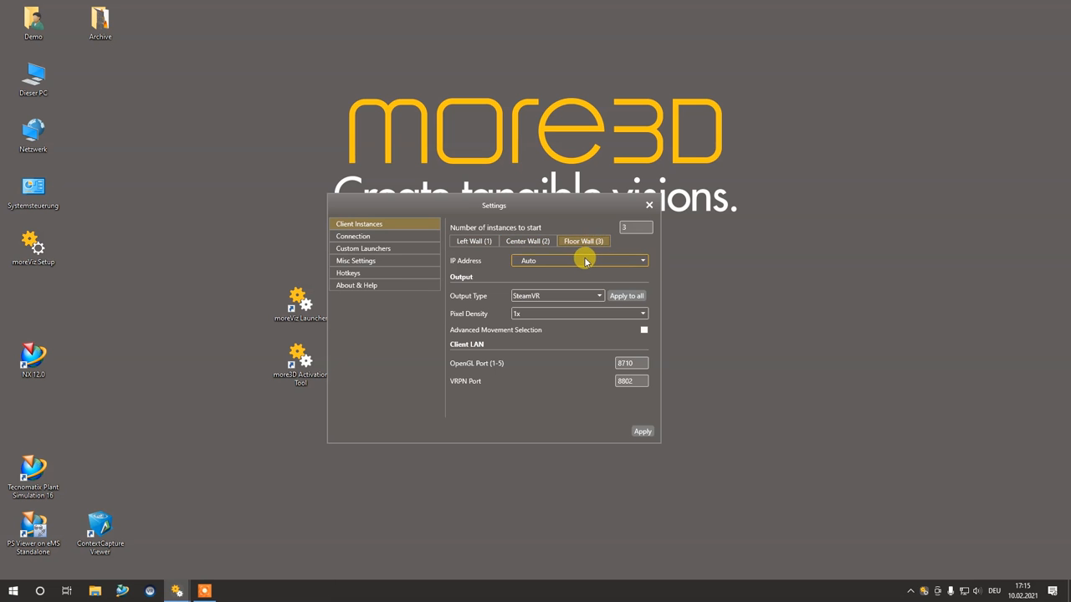
mouse_move(582, 261)
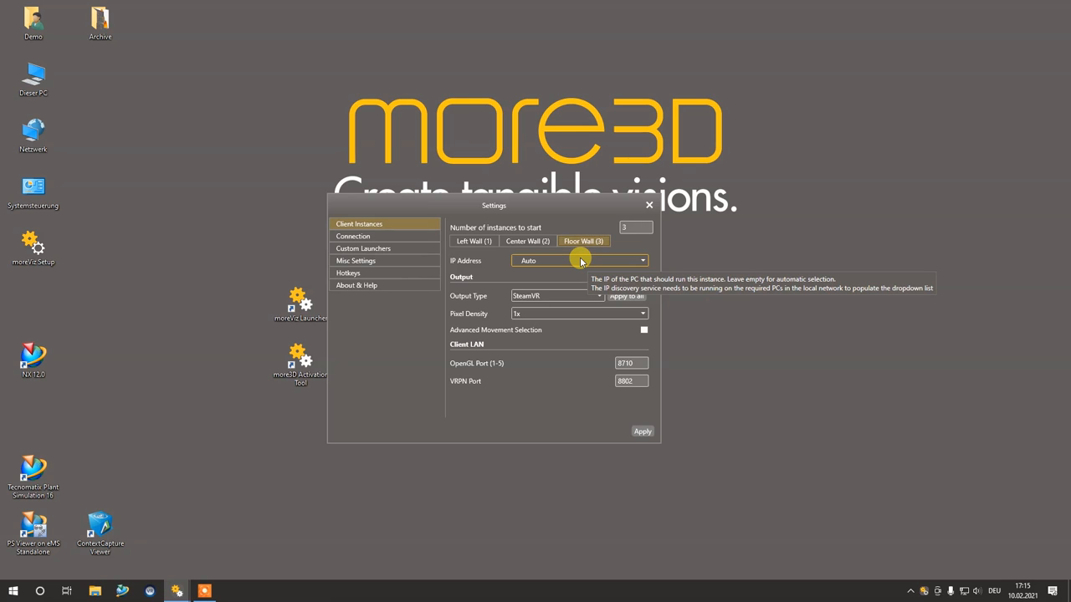
Show Floor Wall's IP Address choices: Auto and the local network PC
left_click(643, 261)
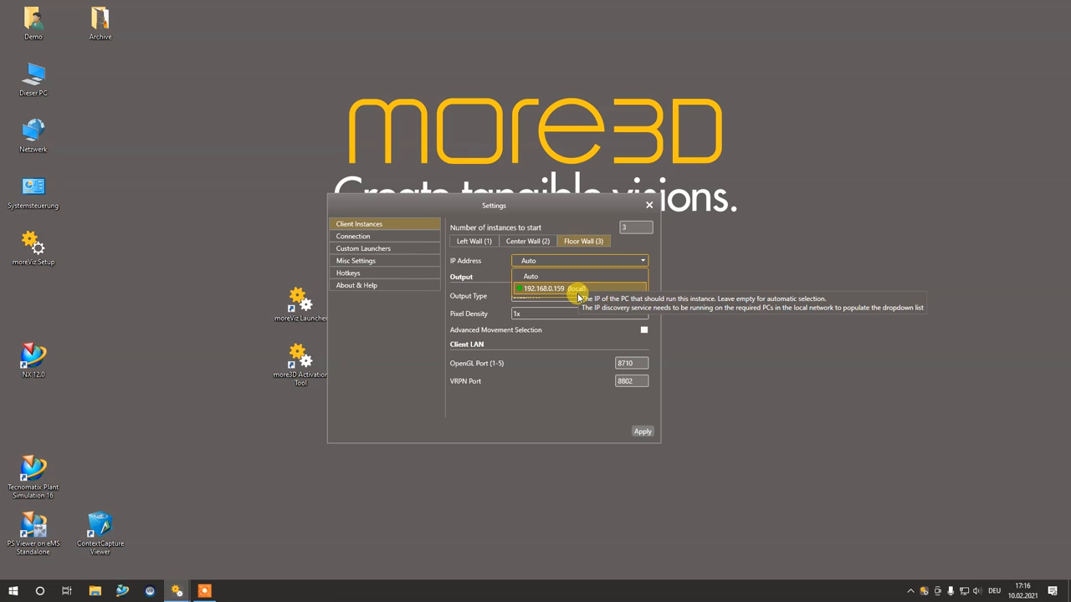
mouse_move(606, 292)
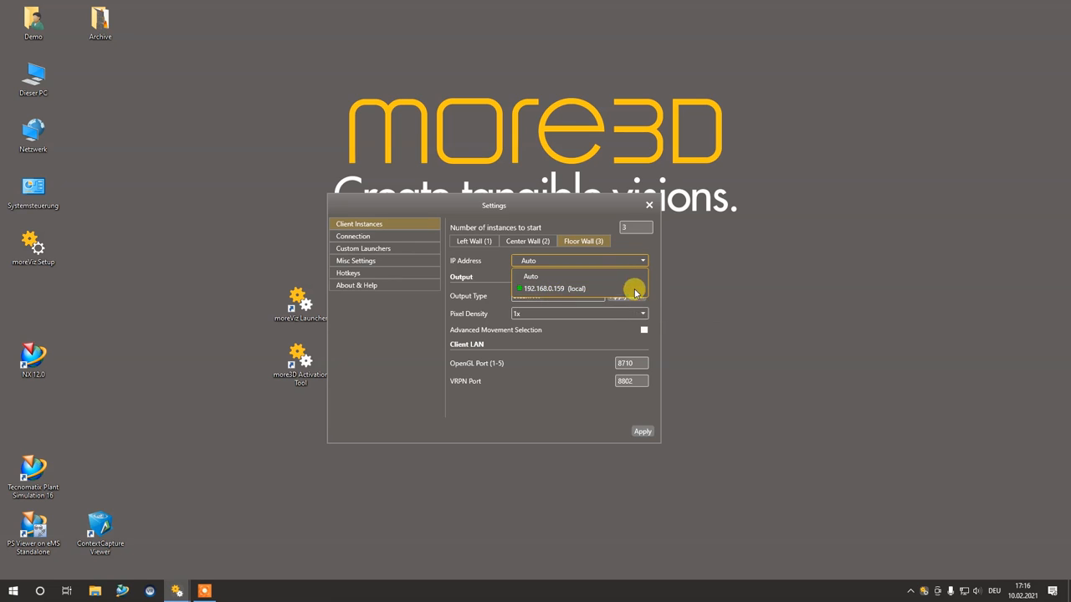
mouse_move(660, 277)
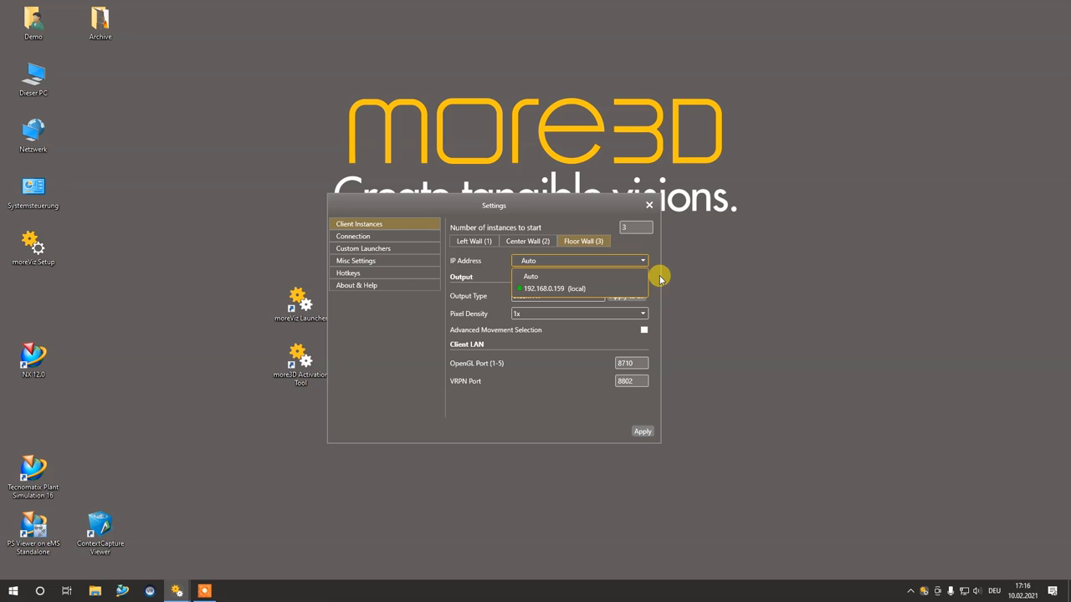
Close the IP Address list unchanged, keeping Floor Wall on Auto
left_click(529, 276)
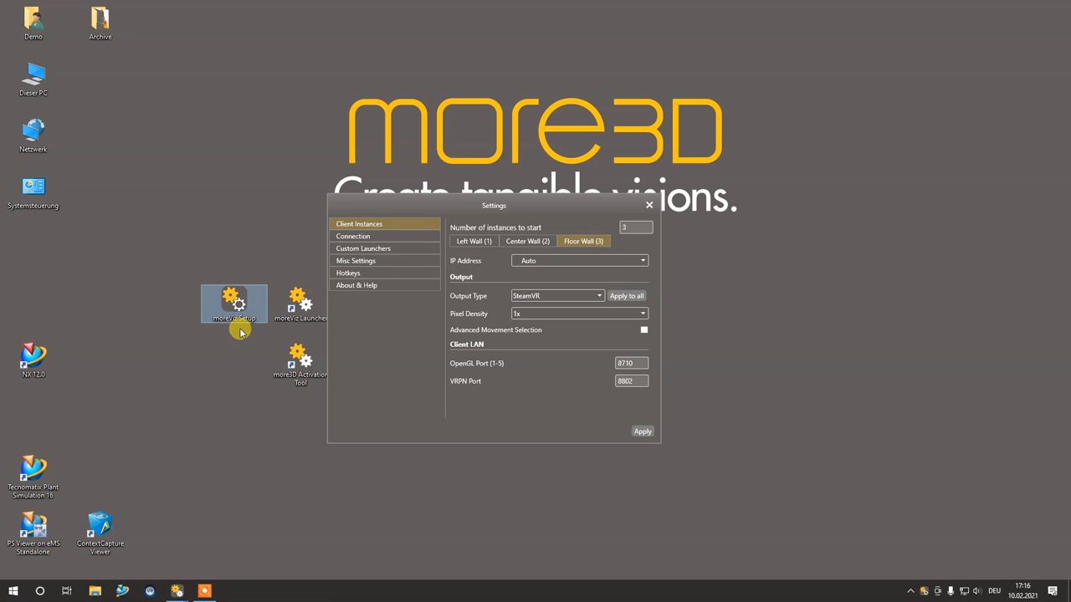
mouse_move(234, 305)
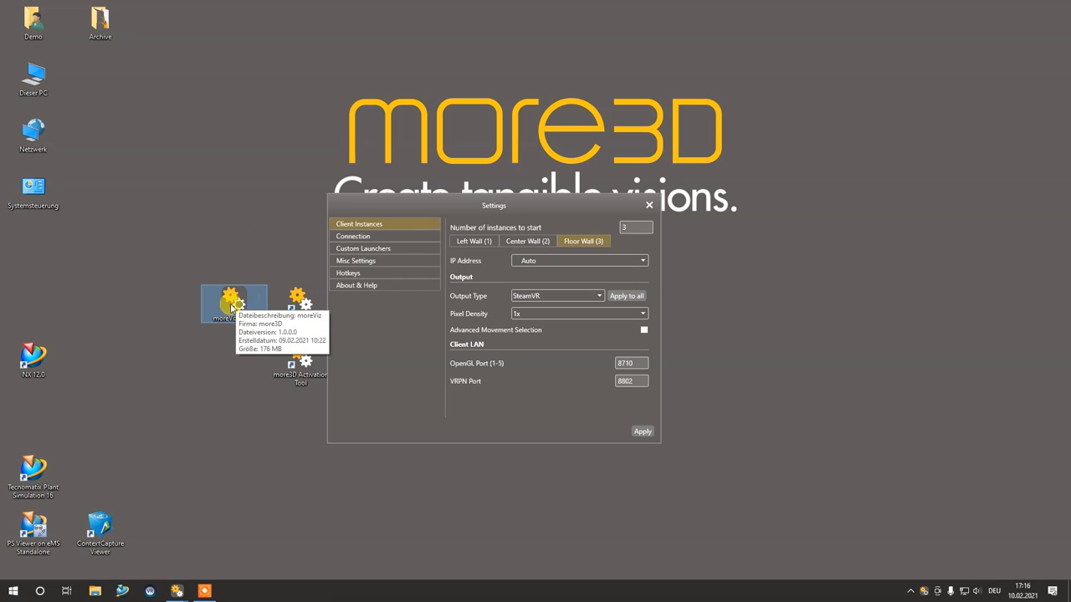
mouse_move(211, 350)
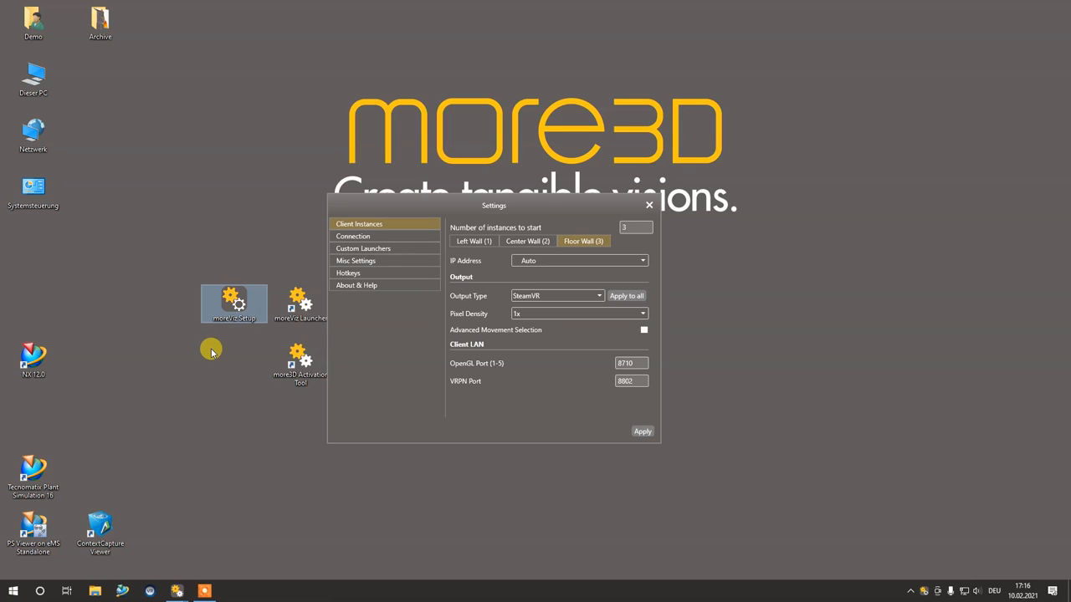
mouse_move(255, 352)
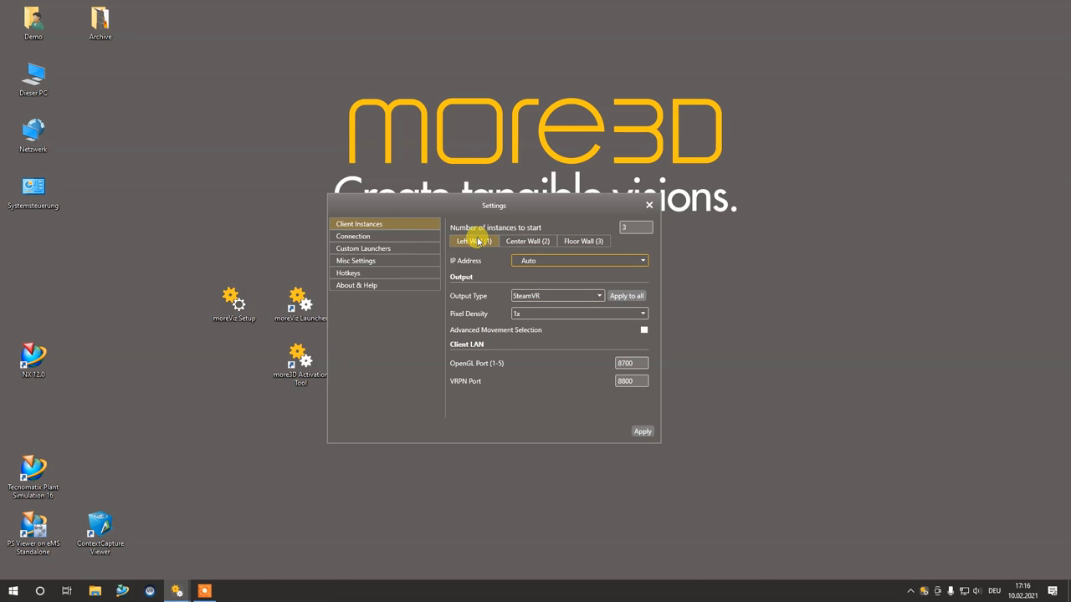
mouse_move(569, 295)
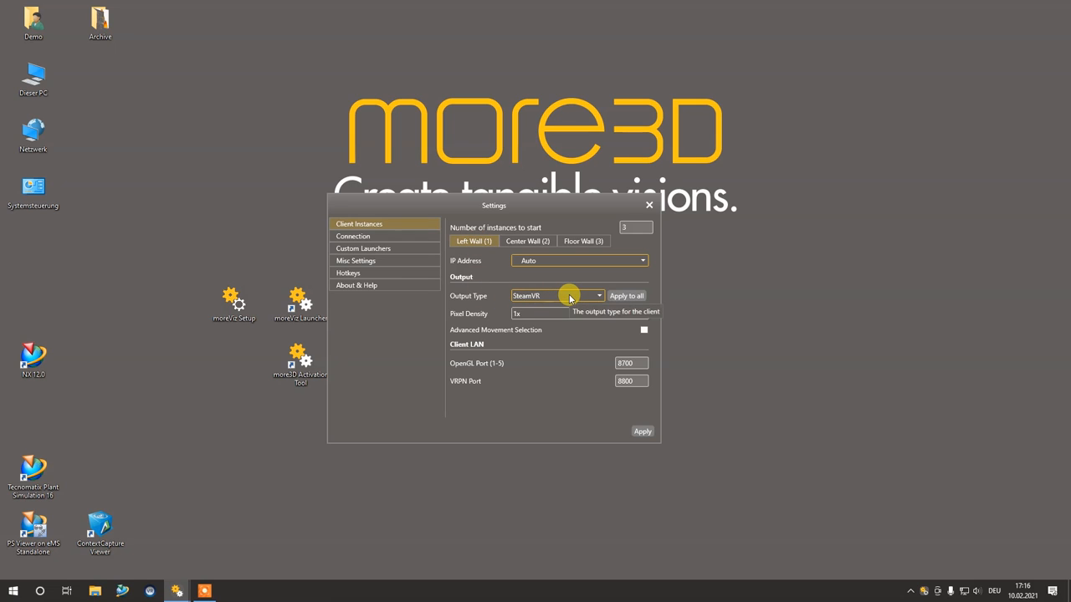
Change Left Wall's Output Type from SteamVR to Cave (Quad buffer)
left_click(598, 294)
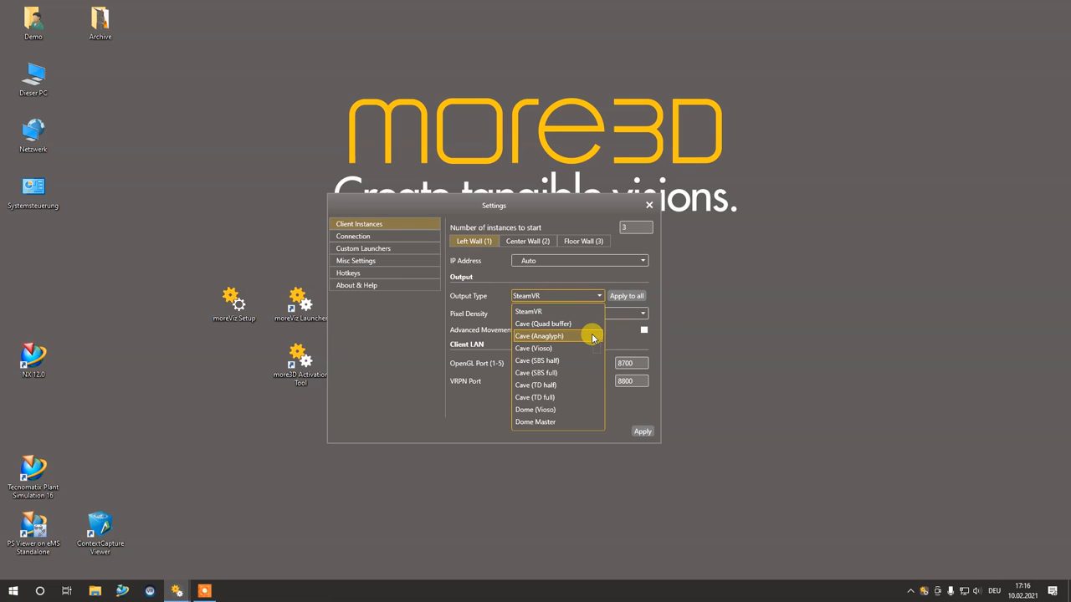
mouse_move(592, 348)
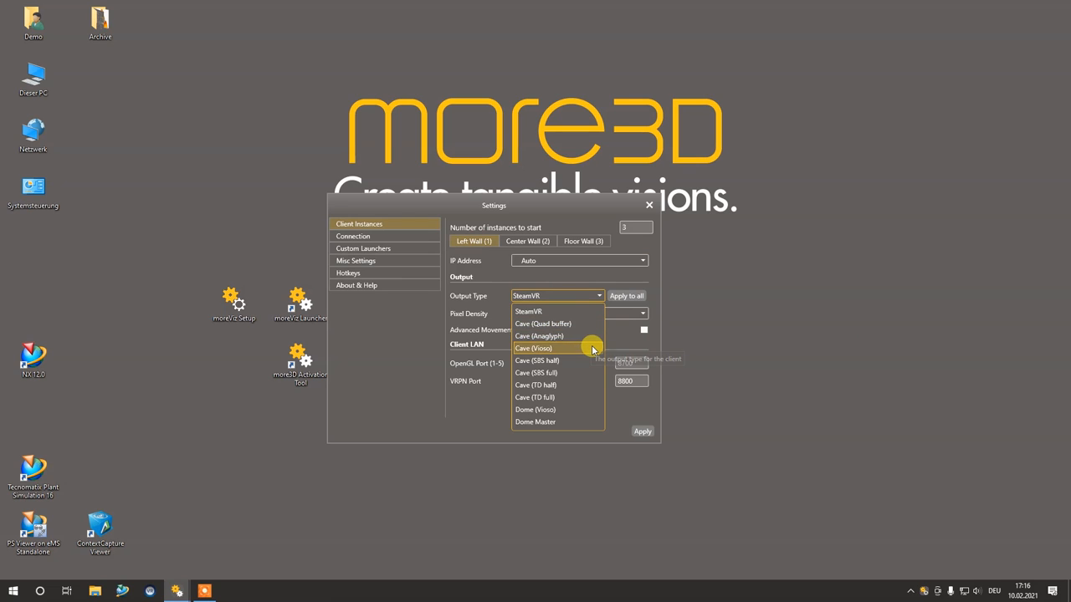
mouse_move(592, 350)
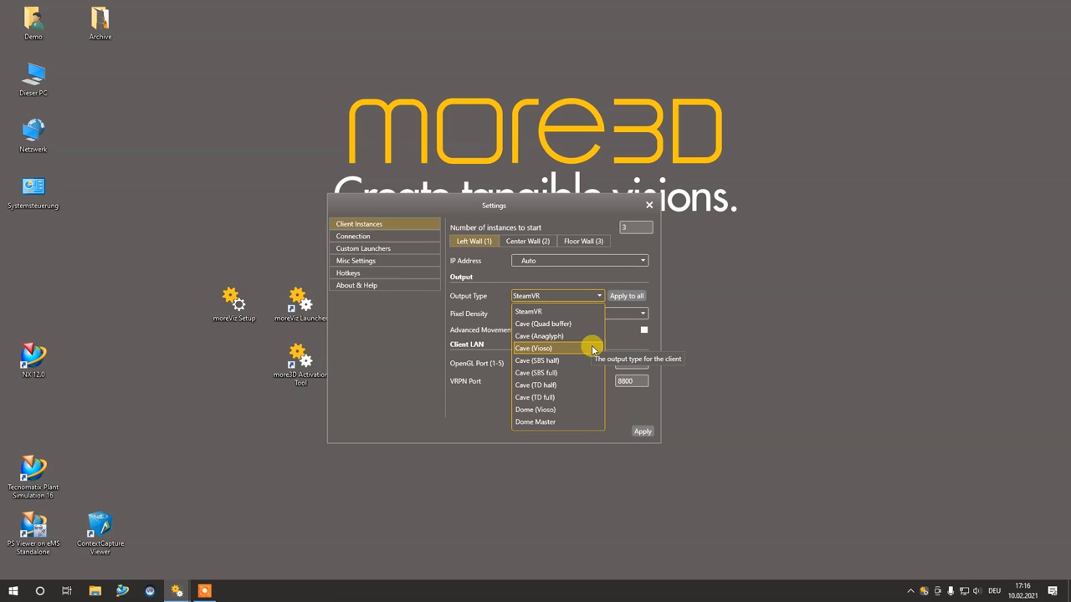
mouse_move(592, 362)
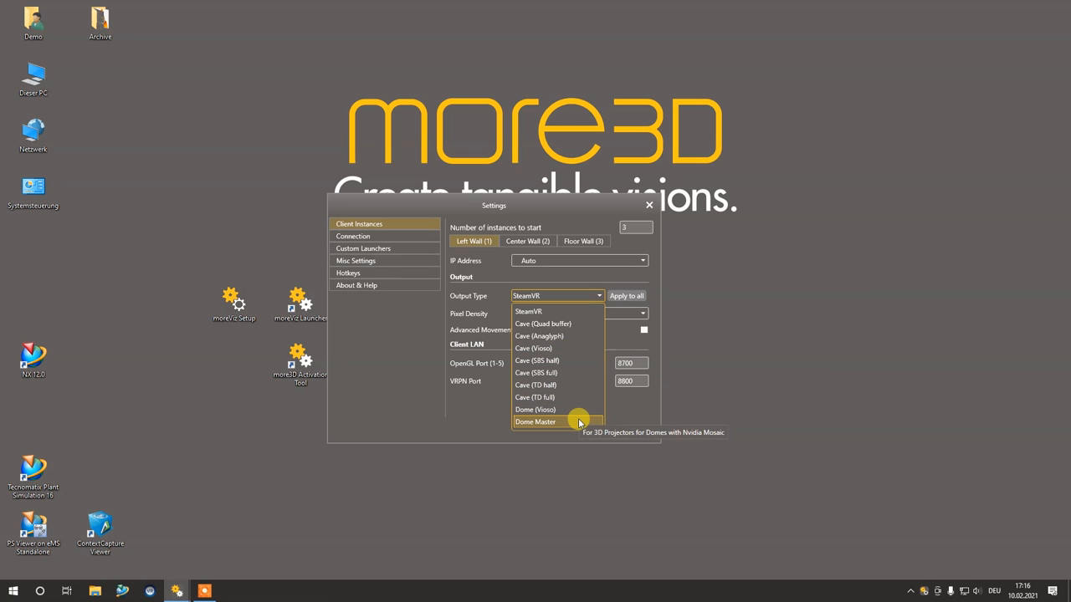
mouse_move(555, 410)
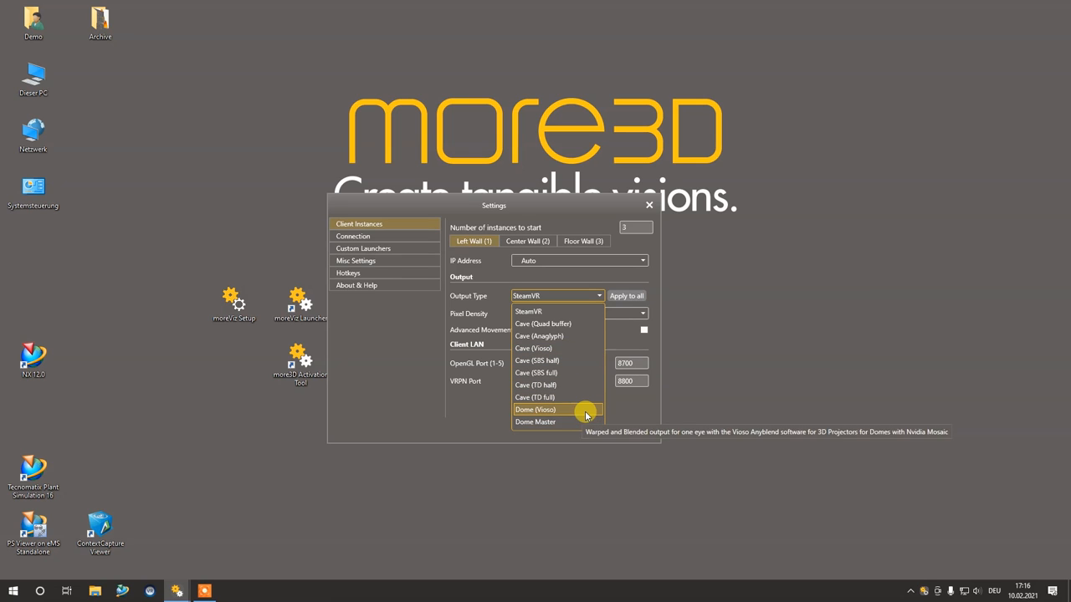
mouse_move(582, 422)
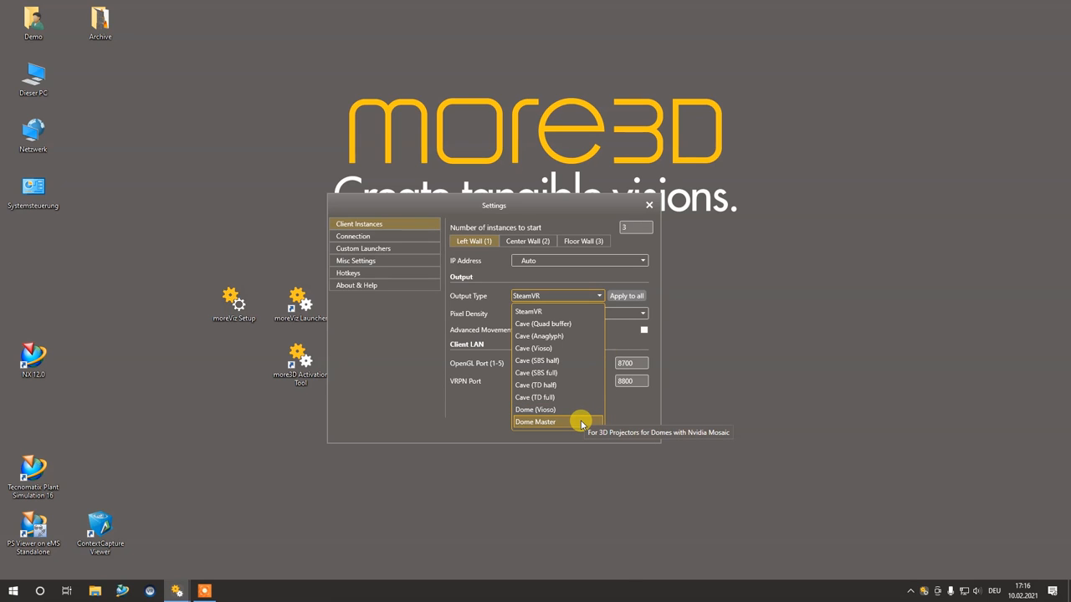
mouse_move(584, 348)
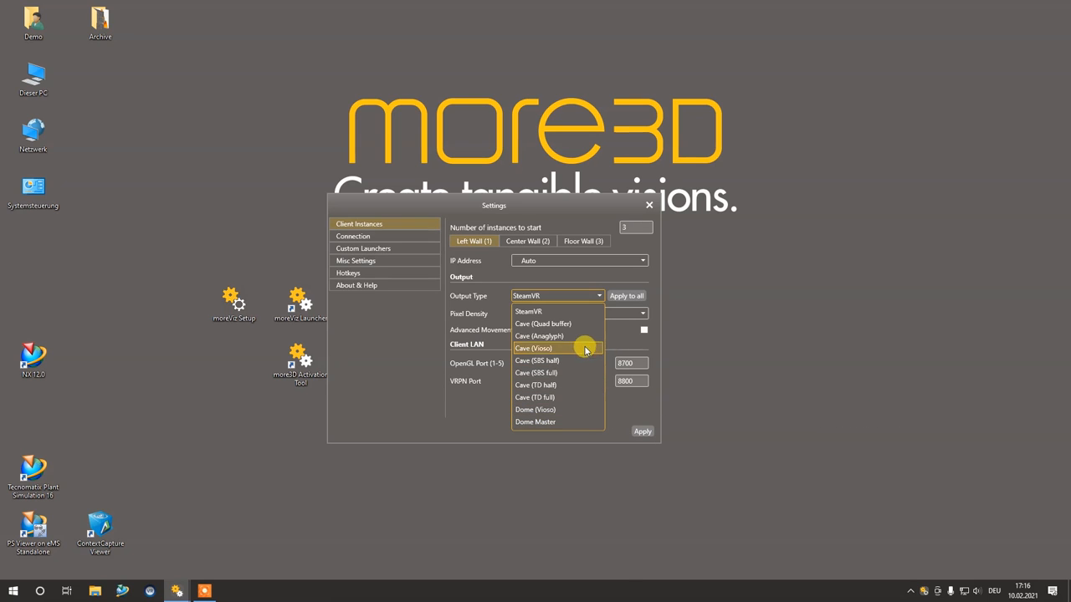
left_click(542, 324)
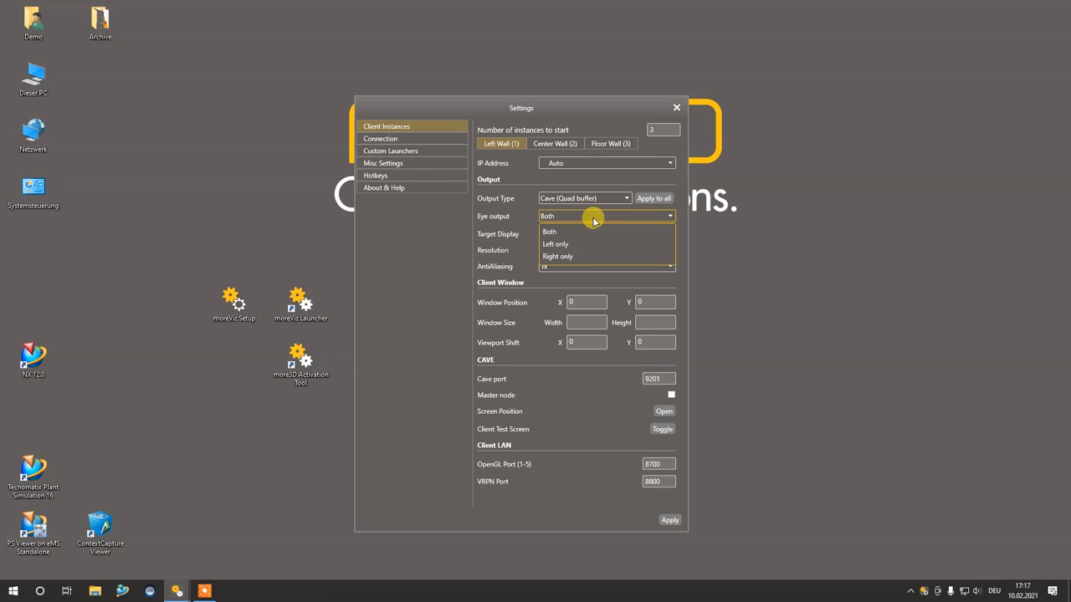
mouse_move(586, 231)
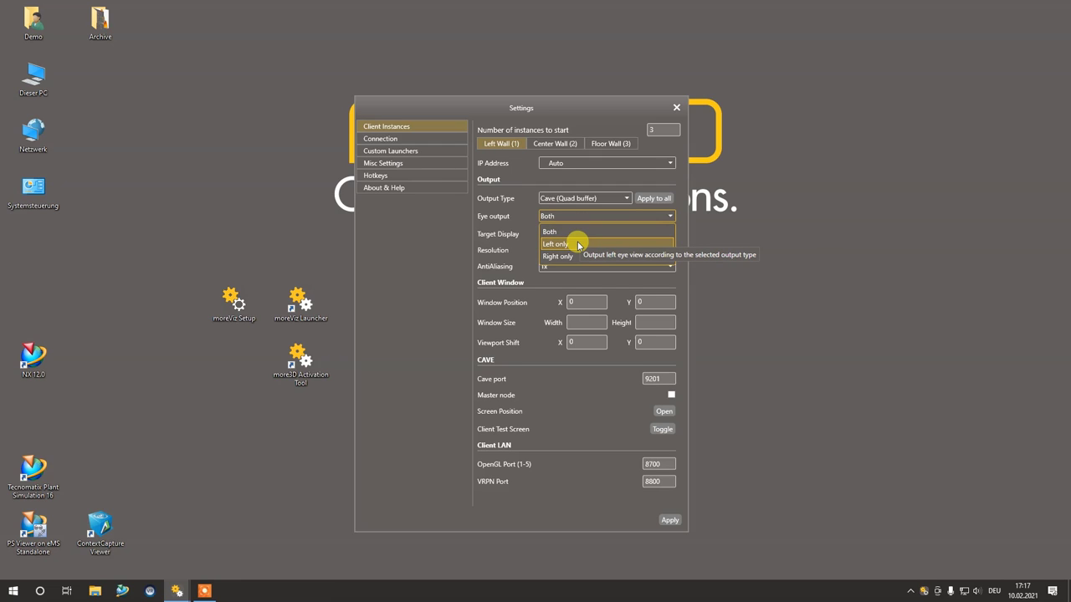
mouse_move(575, 256)
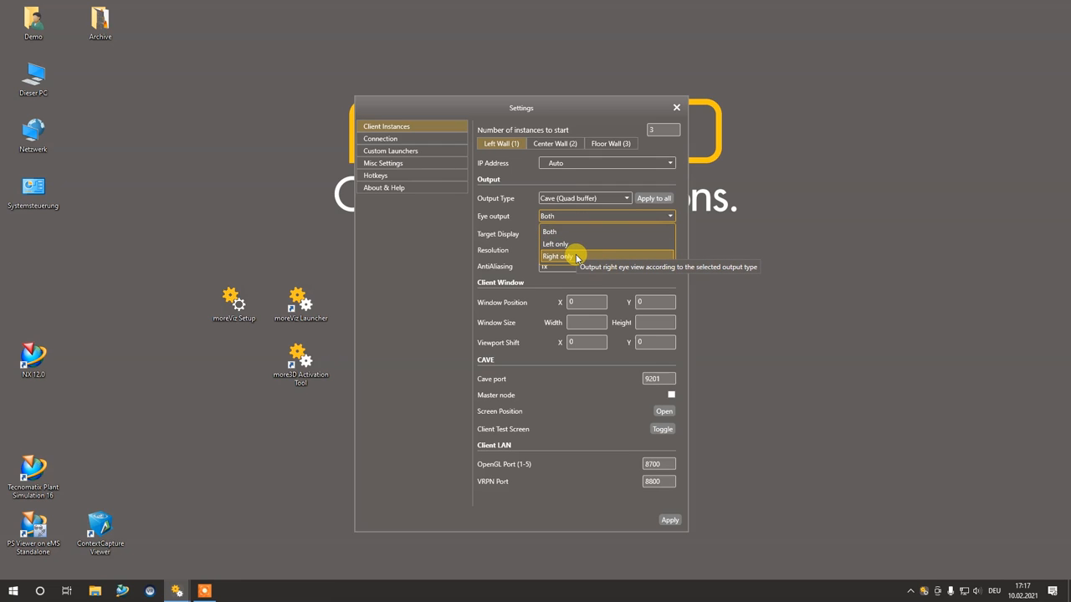
mouse_move(517, 234)
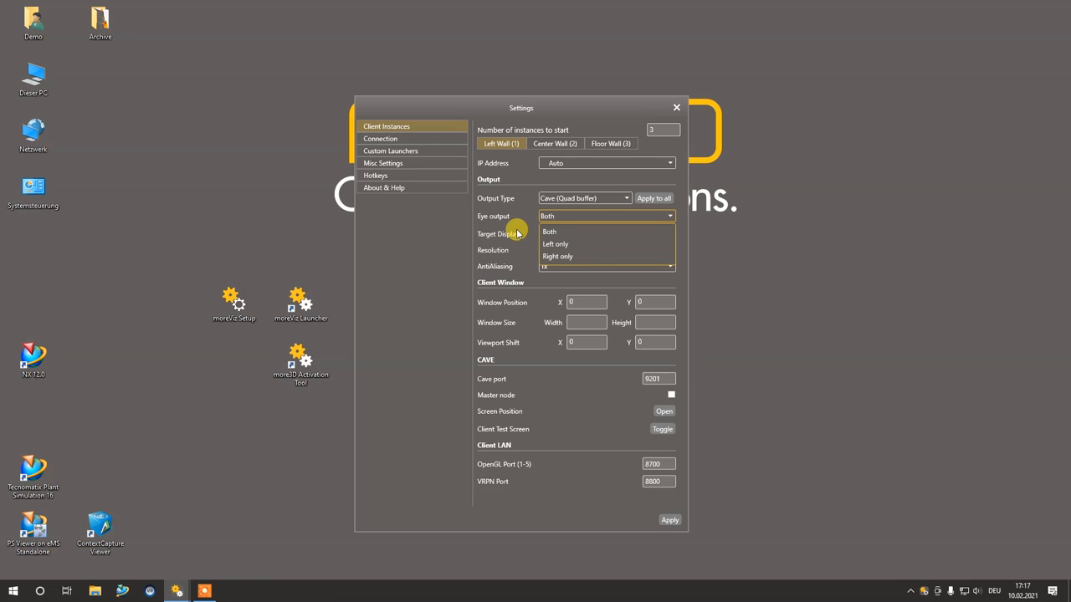
mouse_move(522, 226)
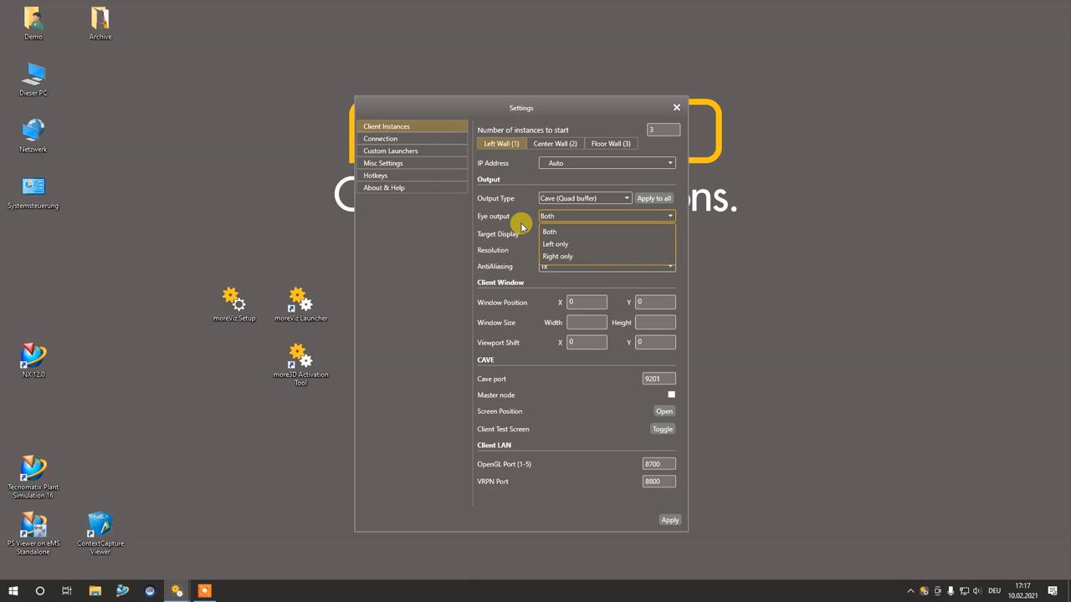
left_click(549, 231)
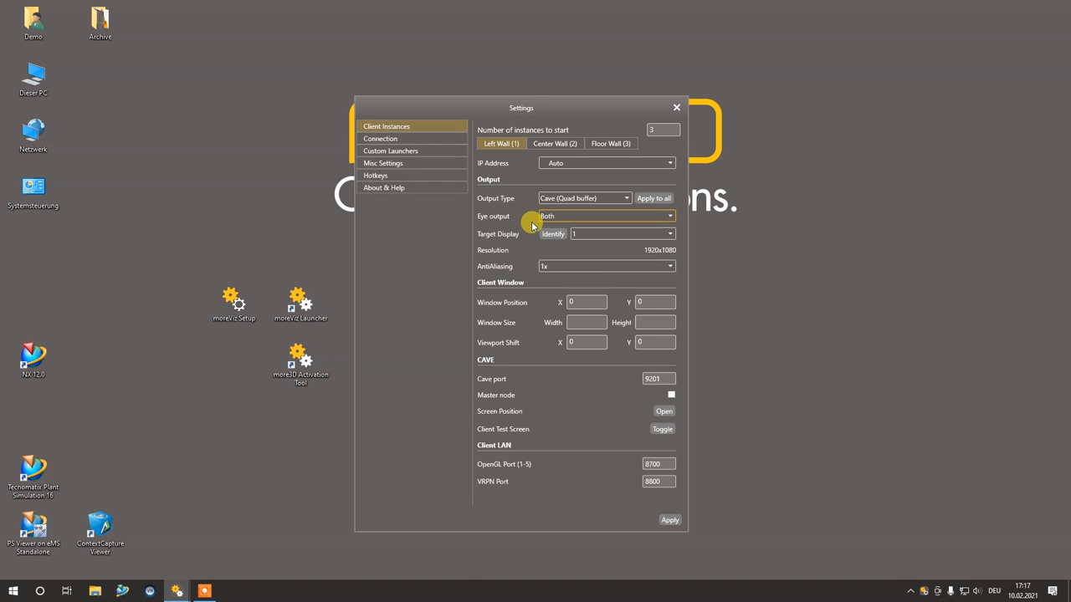
left_click(669, 234)
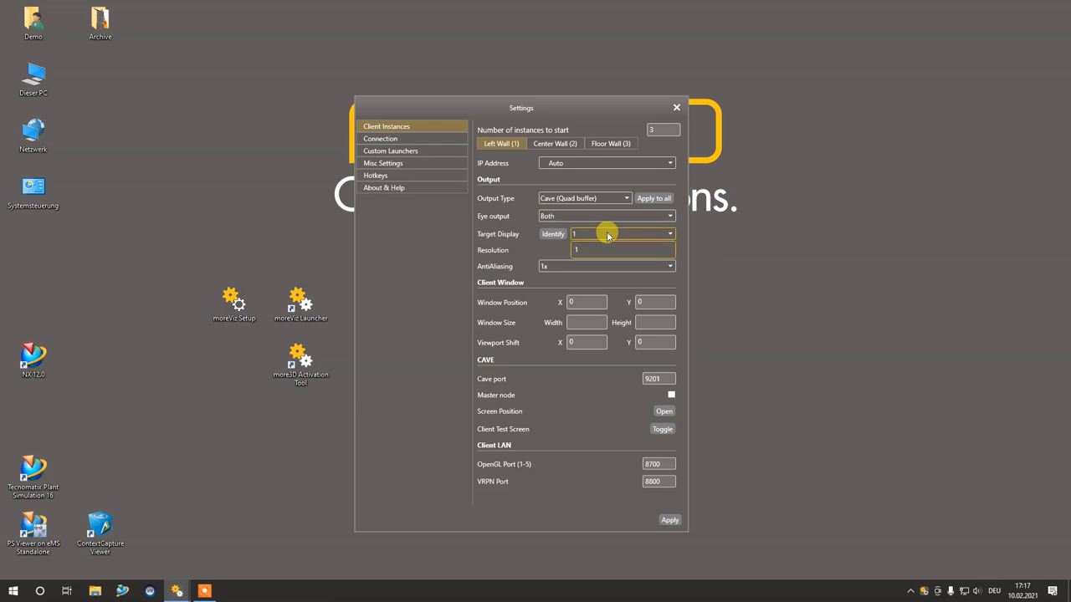
mouse_move(609, 243)
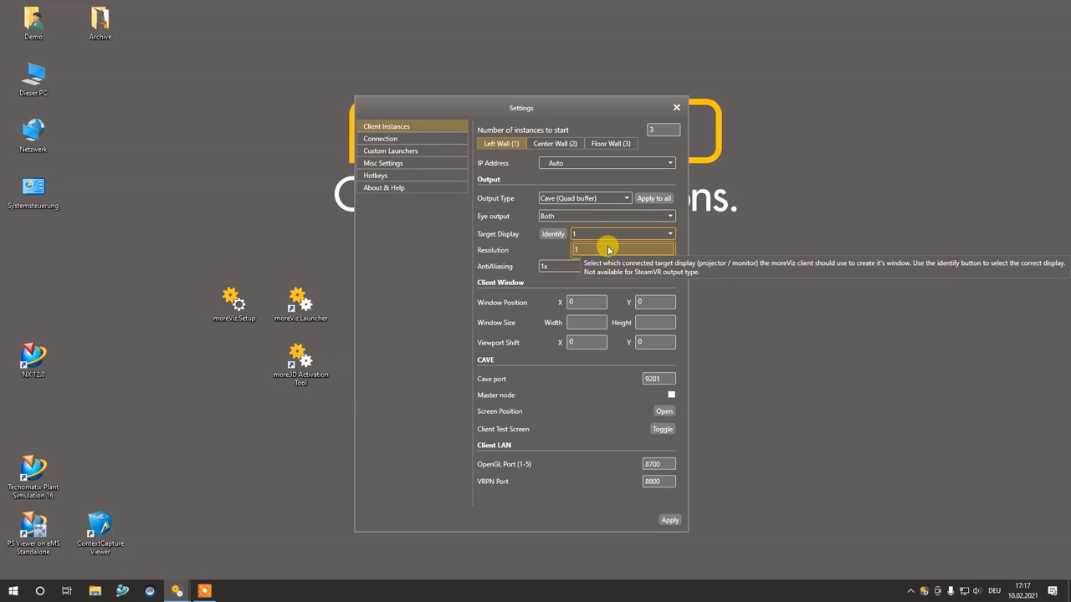
mouse_move(633, 291)
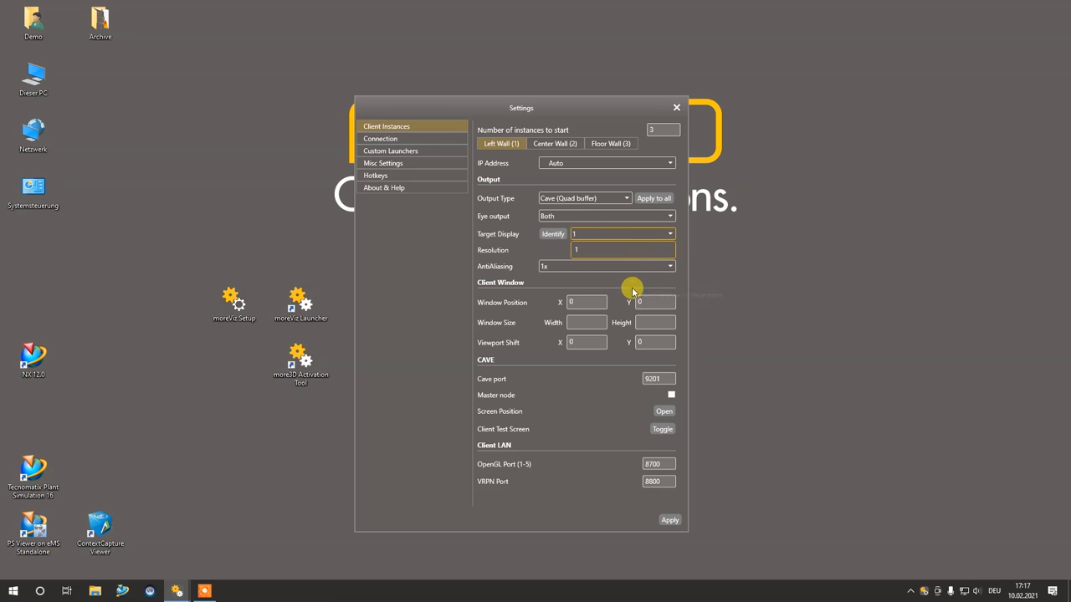
mouse_move(669, 234)
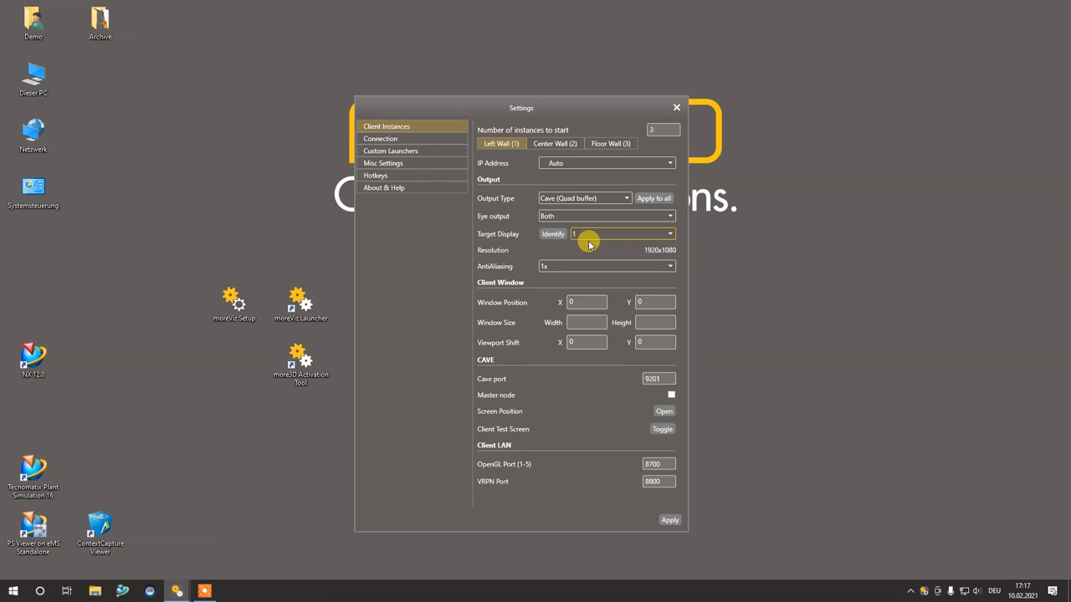
mouse_move(553, 238)
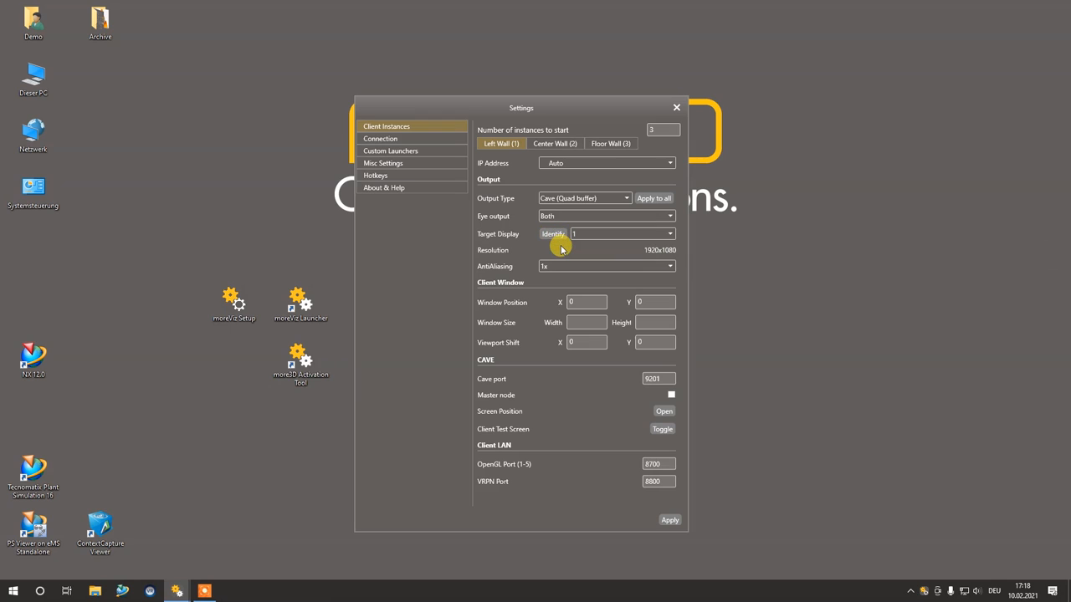
mouse_move(660, 251)
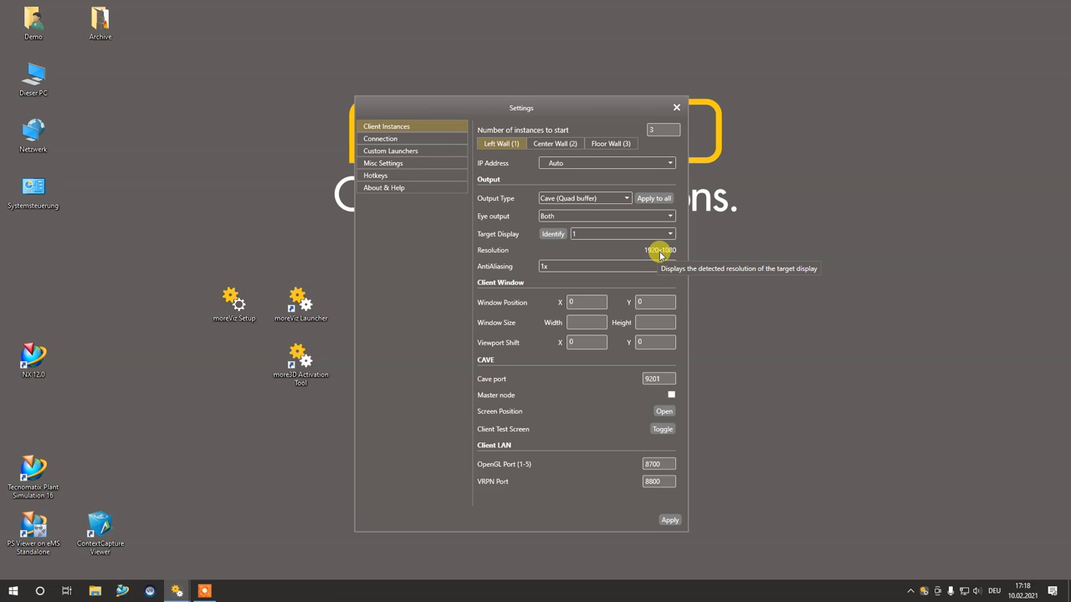
mouse_move(689, 258)
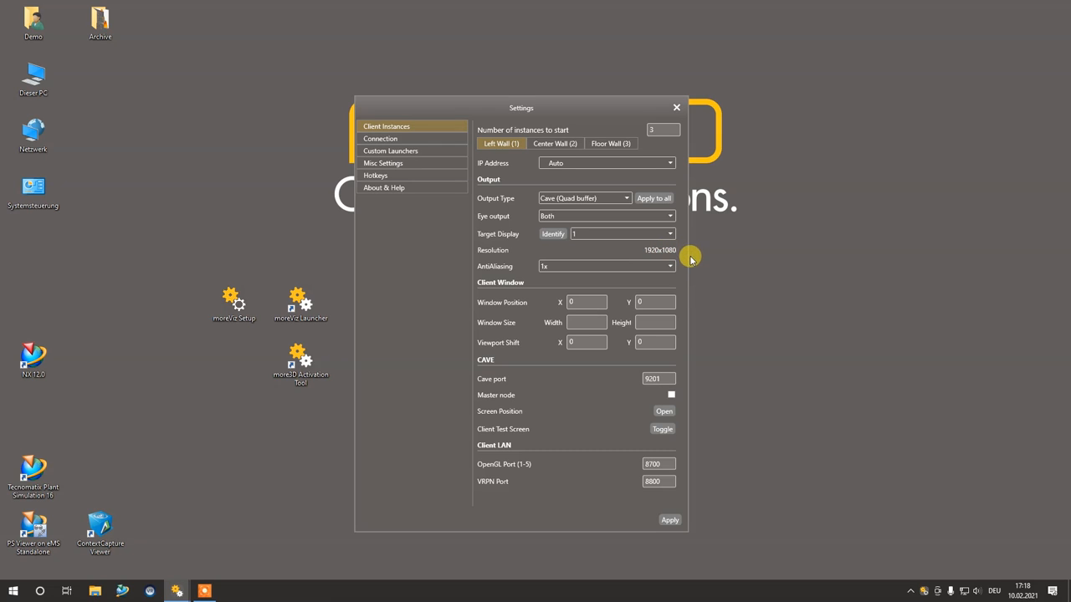
mouse_move(668, 266)
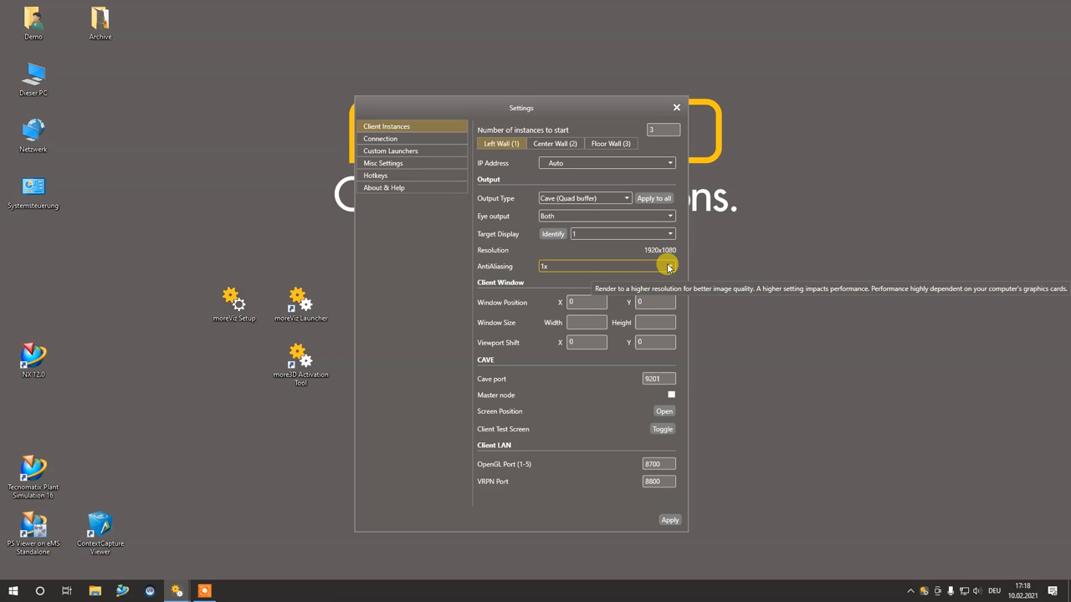
Raise Left Wall's AntiAliasing from 1x to 2x
left_click(668, 266)
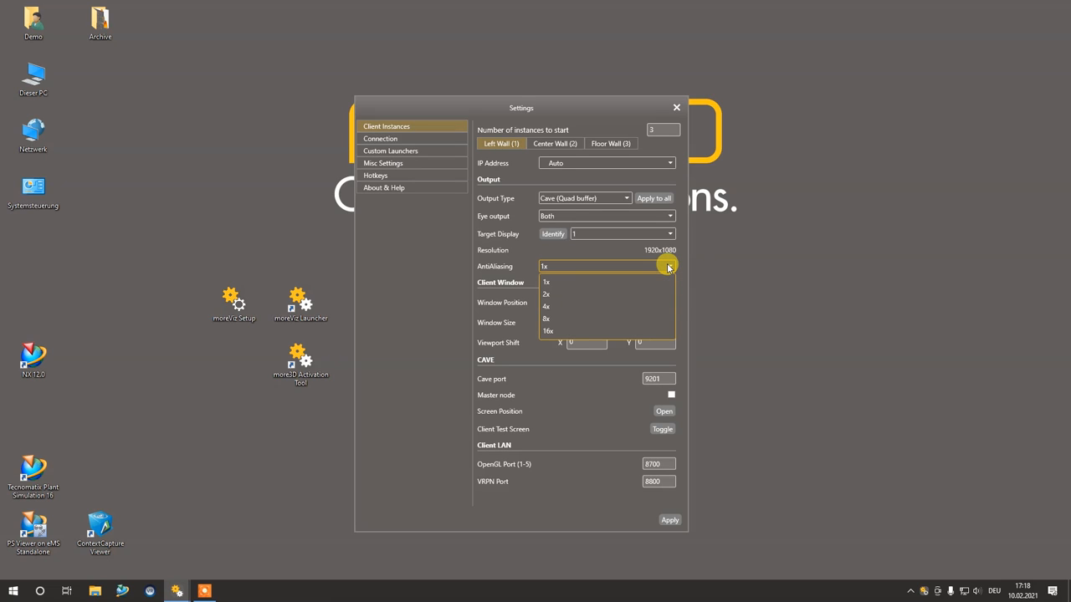
mouse_move(548, 295)
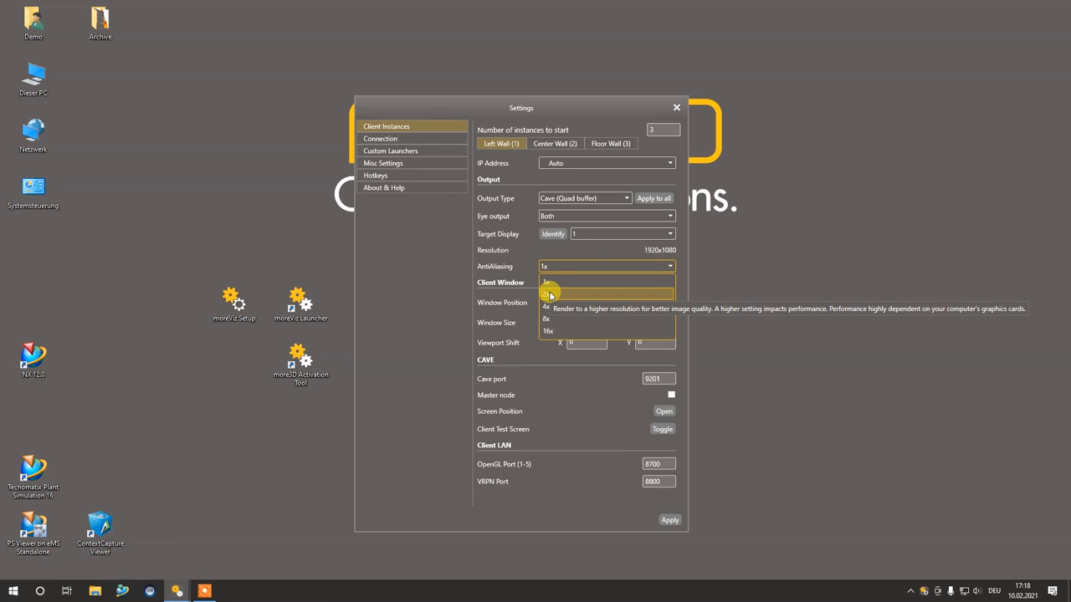
left_click(546, 295)
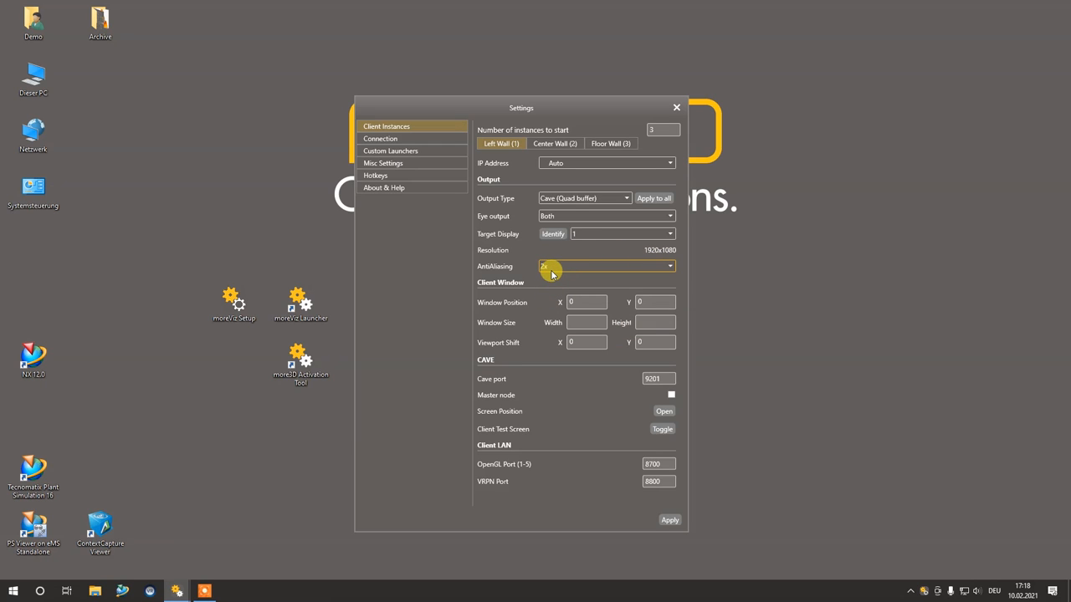
mouse_move(552, 266)
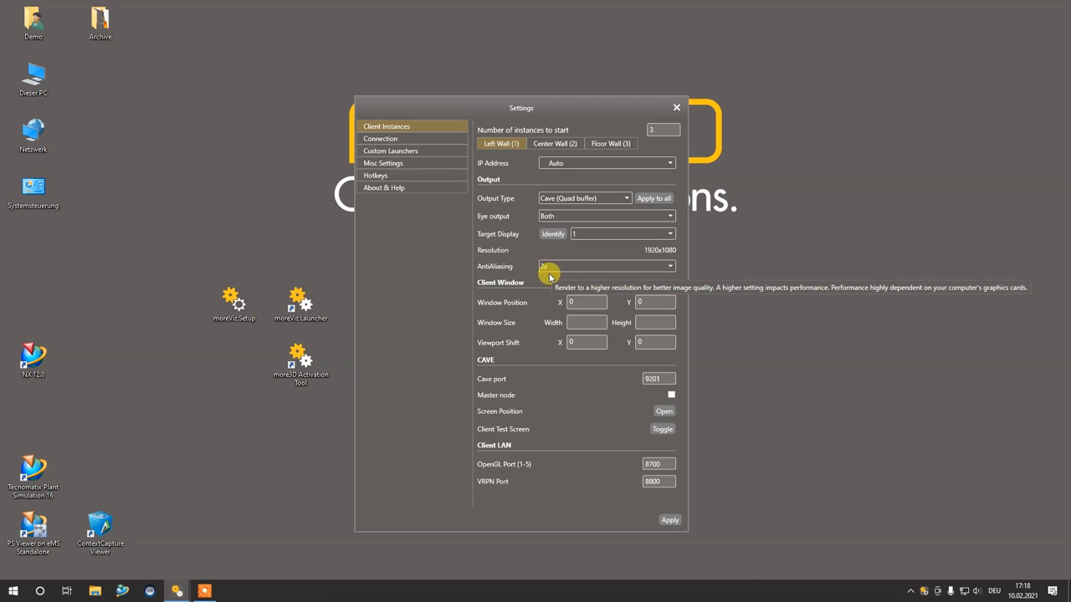
mouse_move(539, 301)
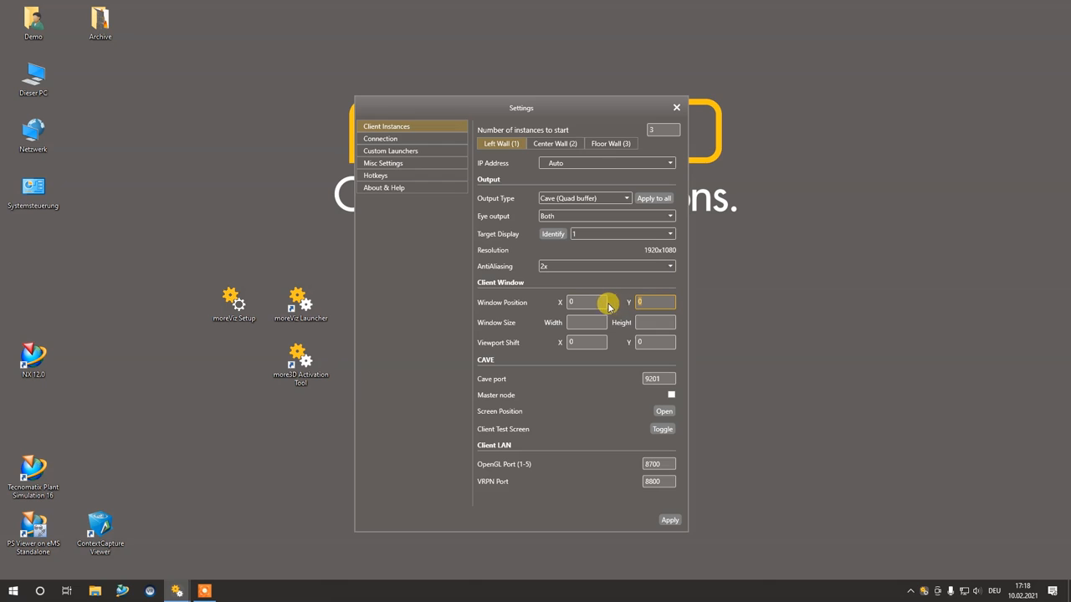
mouse_move(572, 301)
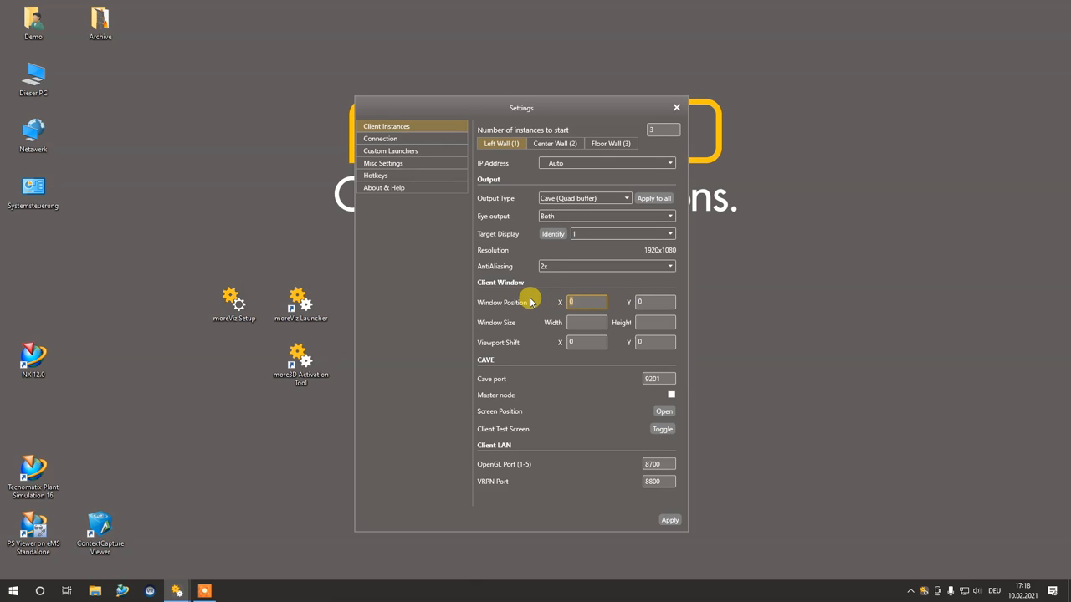
mouse_move(536, 299)
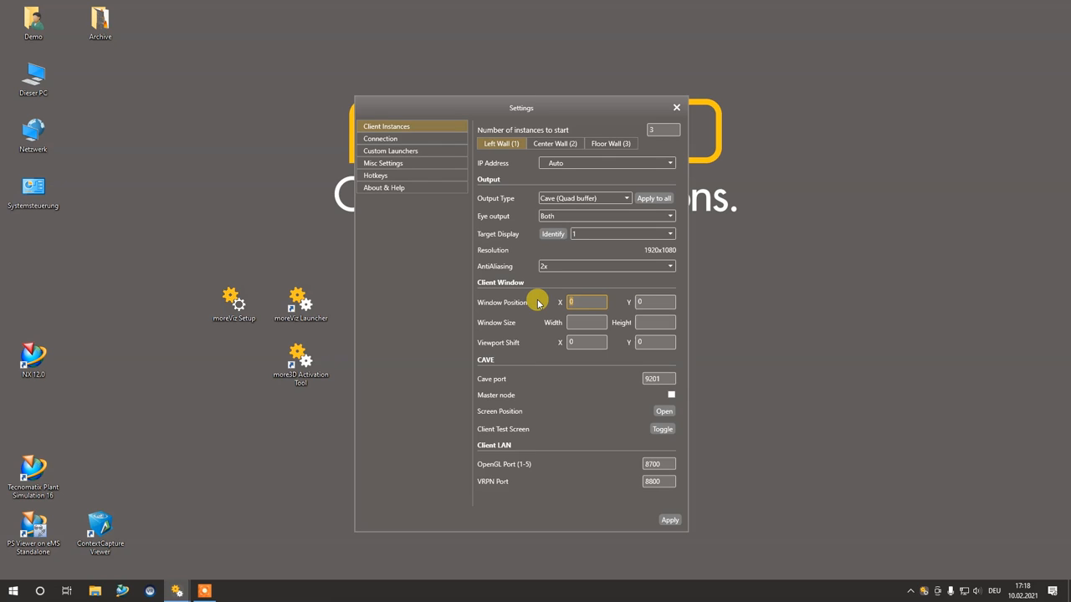
mouse_move(609, 301)
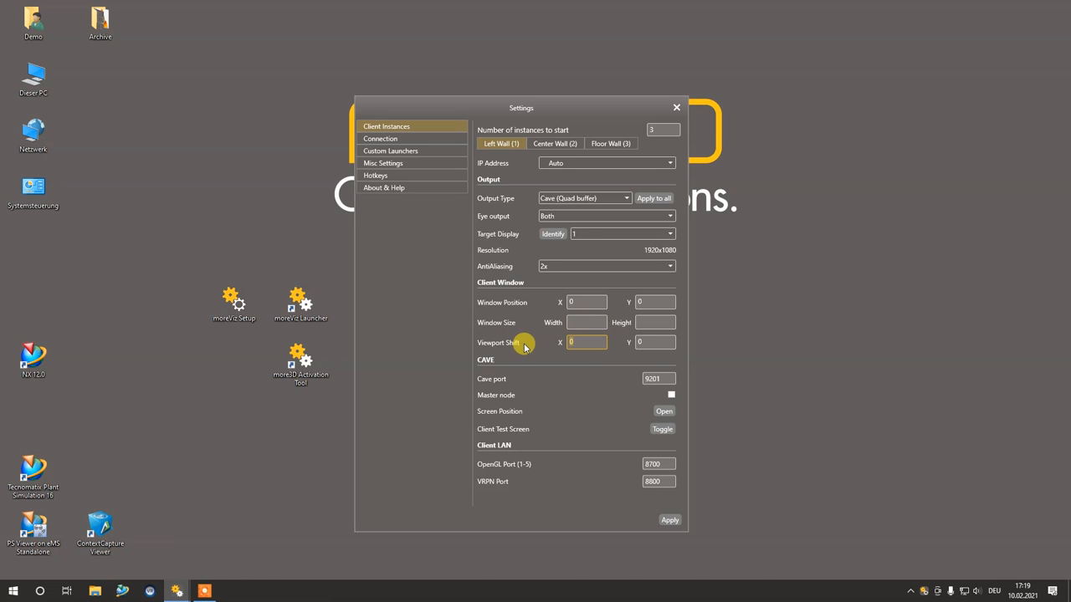
mouse_move(534, 343)
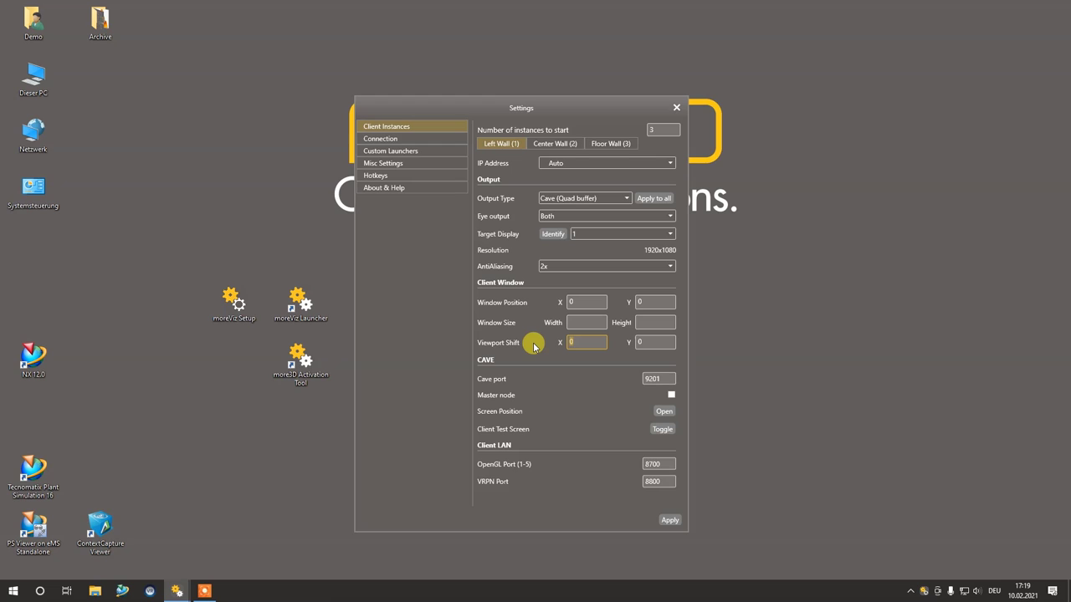
mouse_move(530, 324)
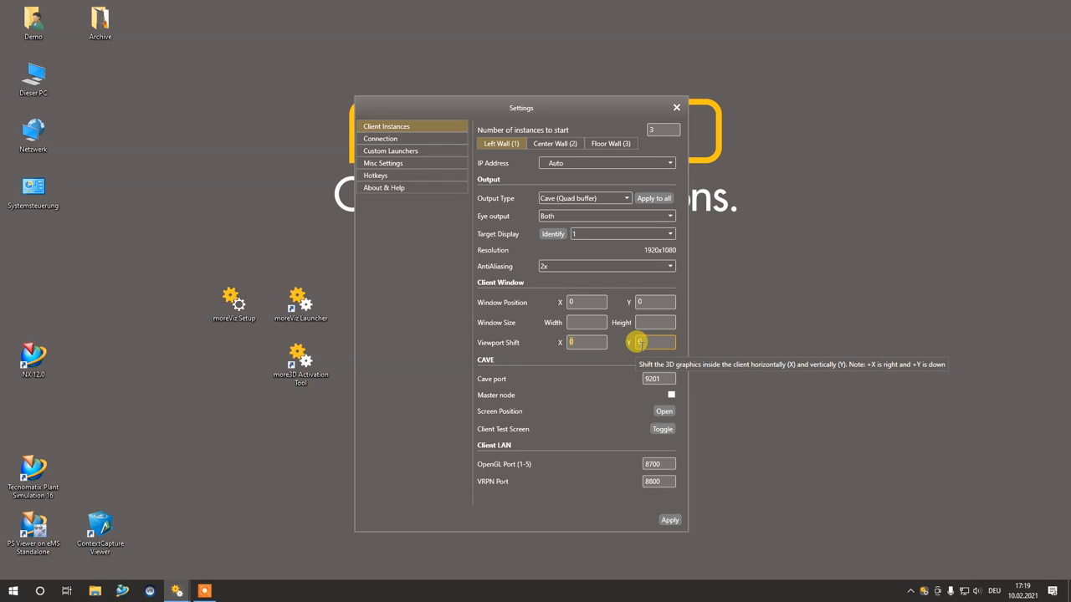
mouse_move(483, 378)
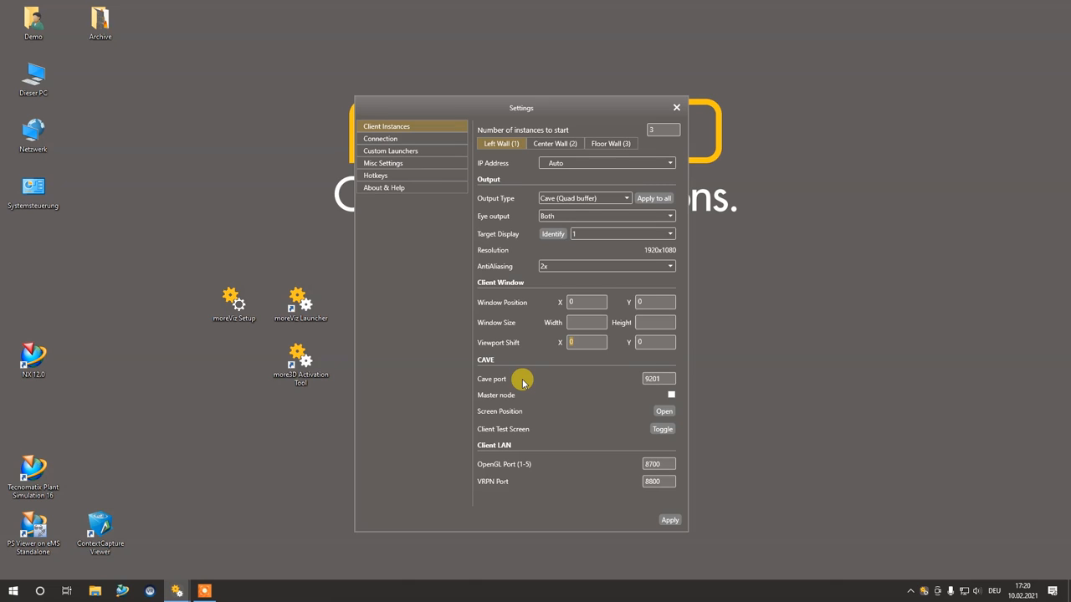
mouse_move(658, 378)
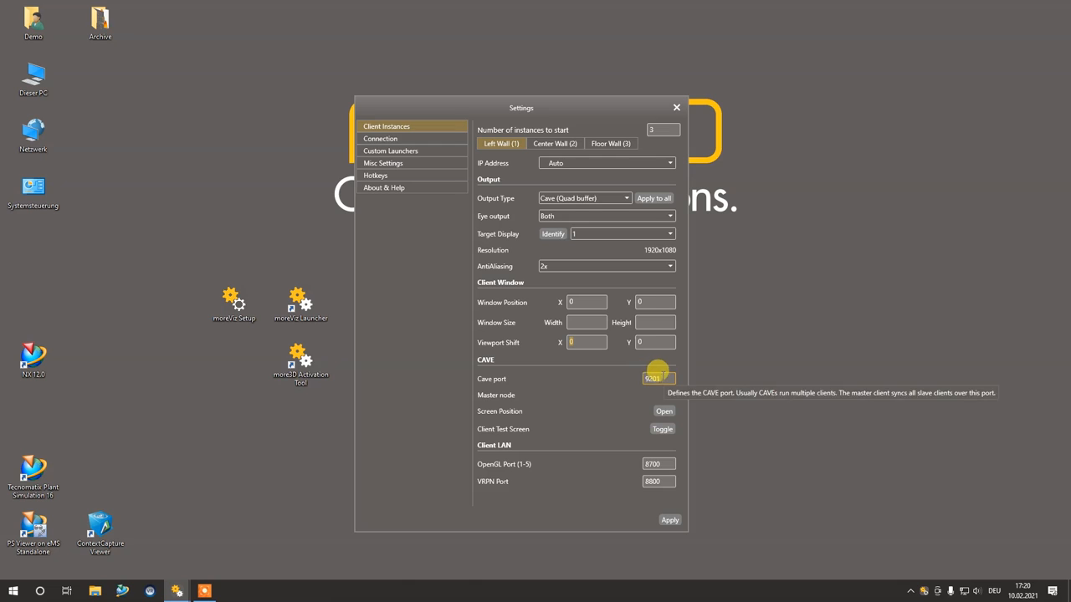
mouse_move(590, 378)
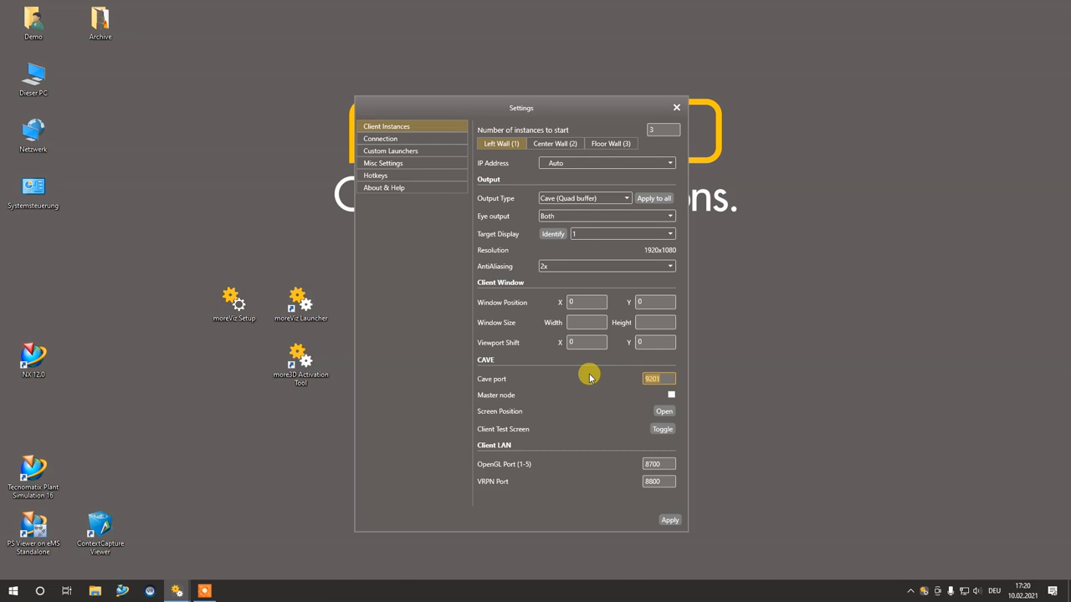
mouse_move(653, 385)
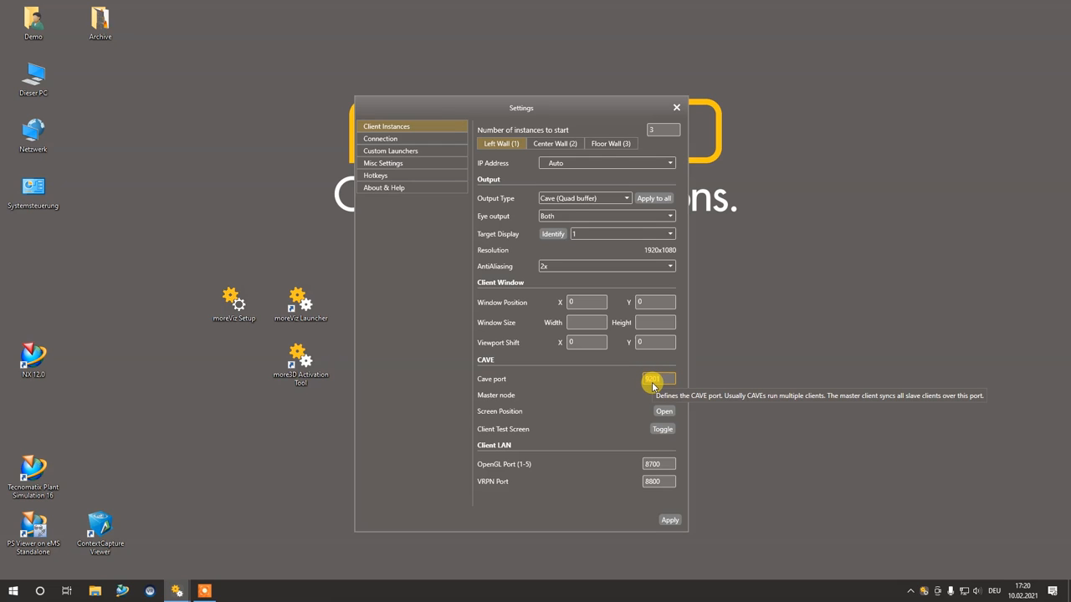
Edit Left Wall's Cave port field, leaving it at 9001
left_click(660, 378)
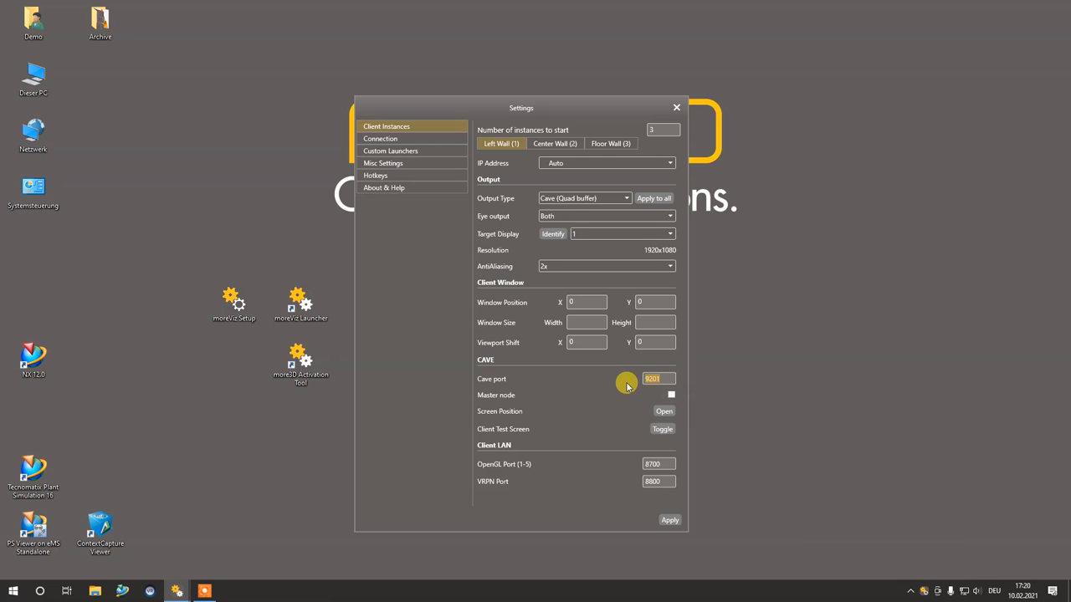
mouse_move(636, 379)
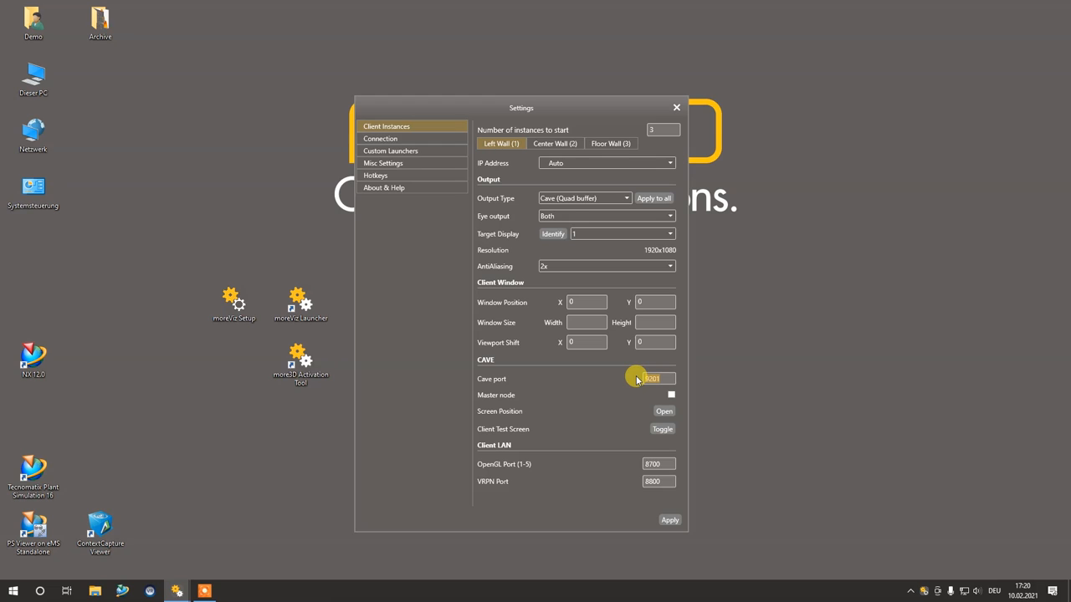
mouse_move(653, 378)
type("9202")
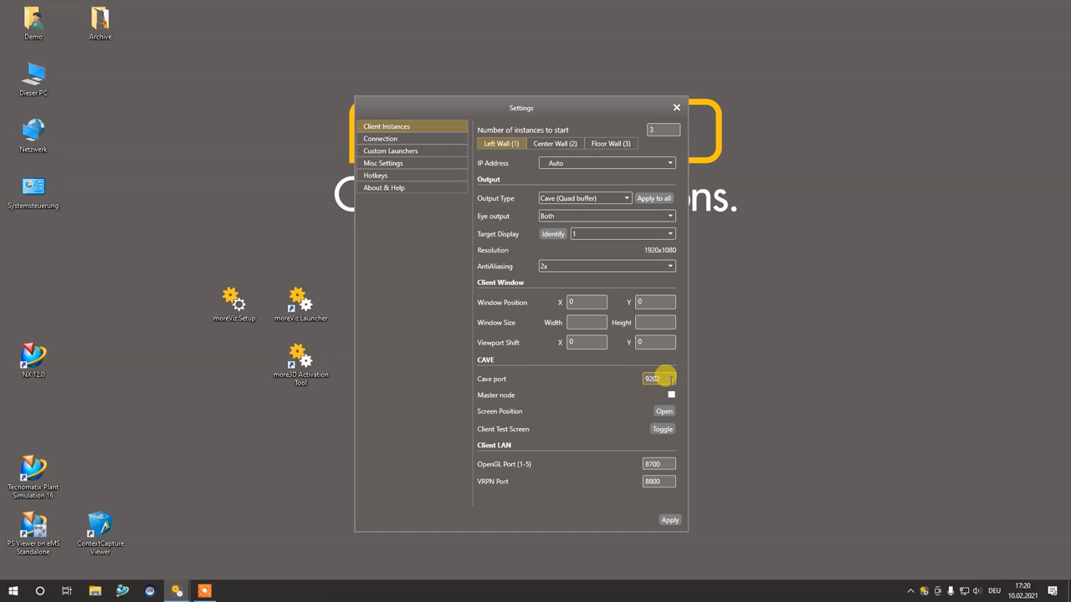
left_click(671, 381)
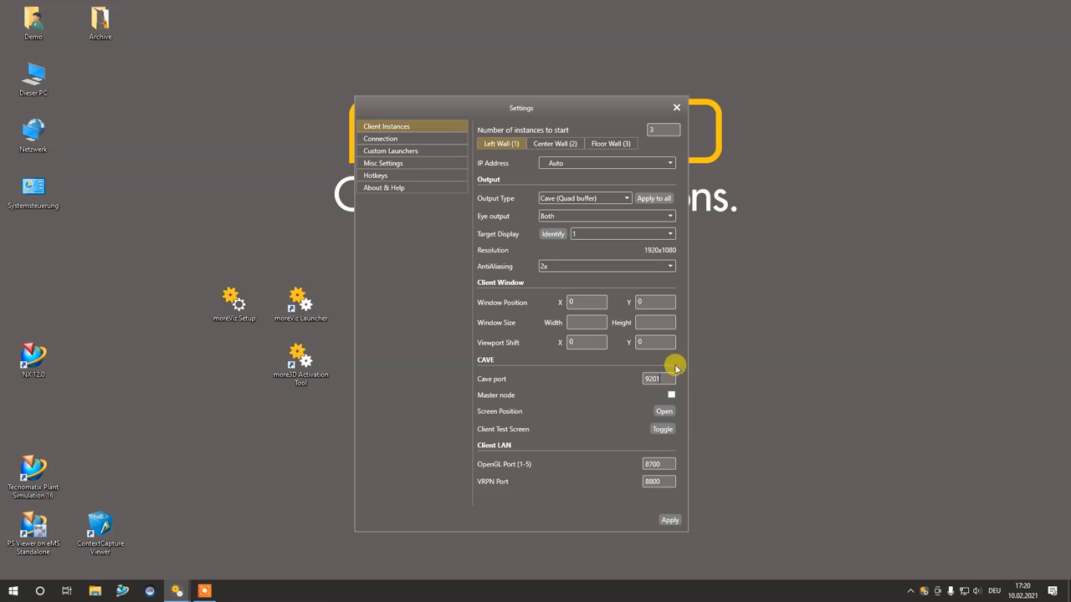
mouse_move(669, 395)
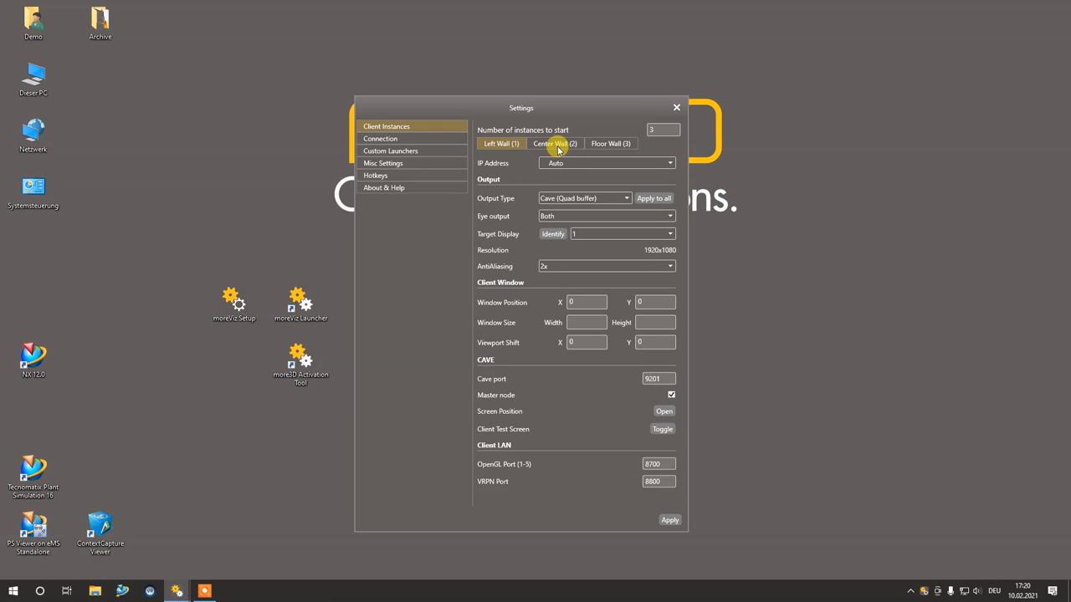
Set Center Wall and Floor Wall Output Type to Cave (Quad buffer)
left_click(582, 198)
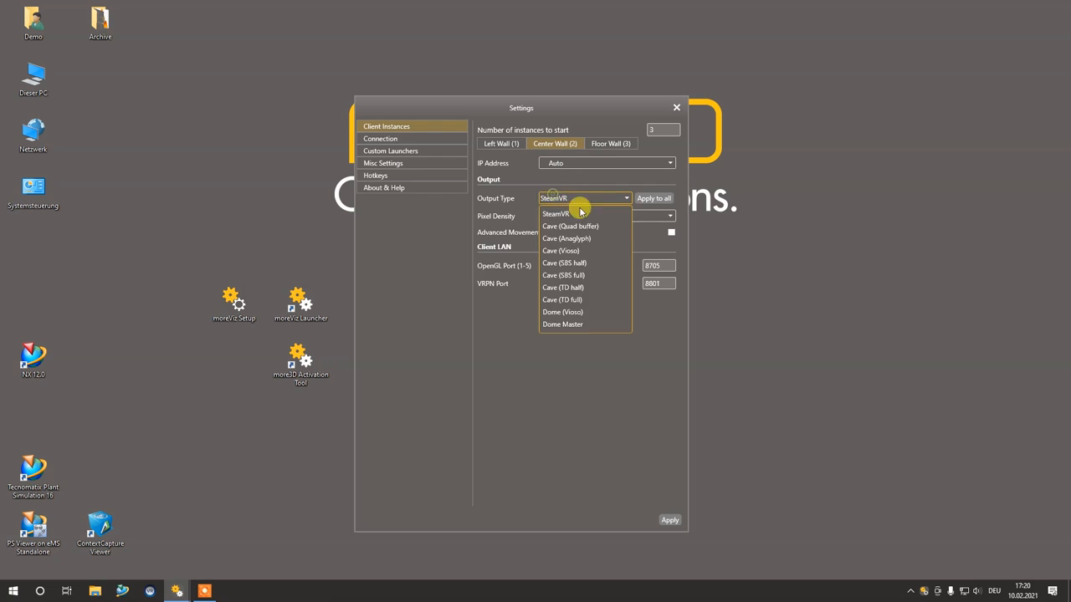
left_click(569, 225)
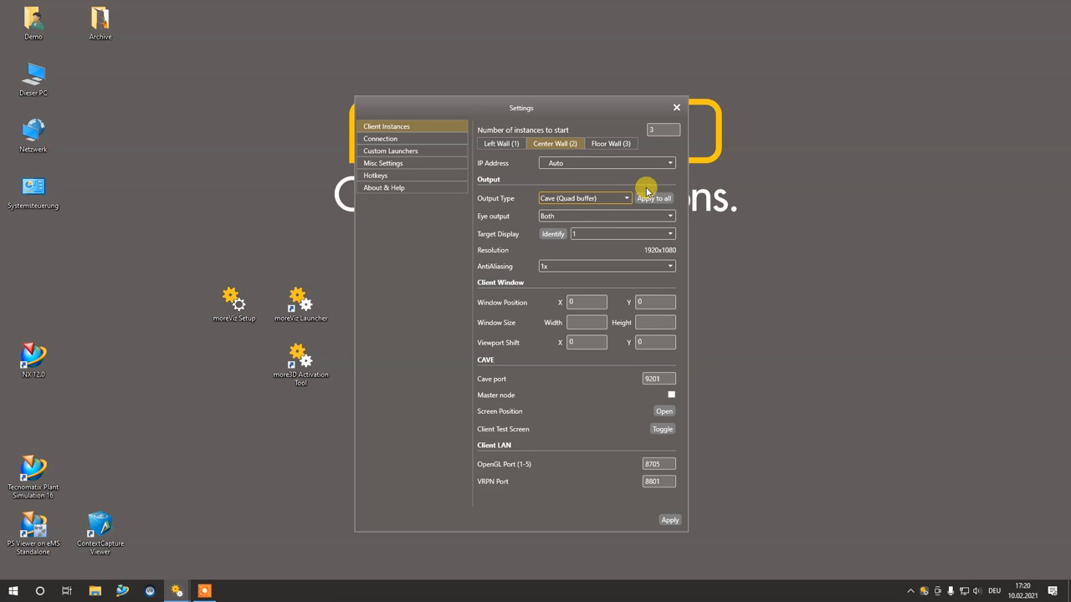
left_click(582, 197)
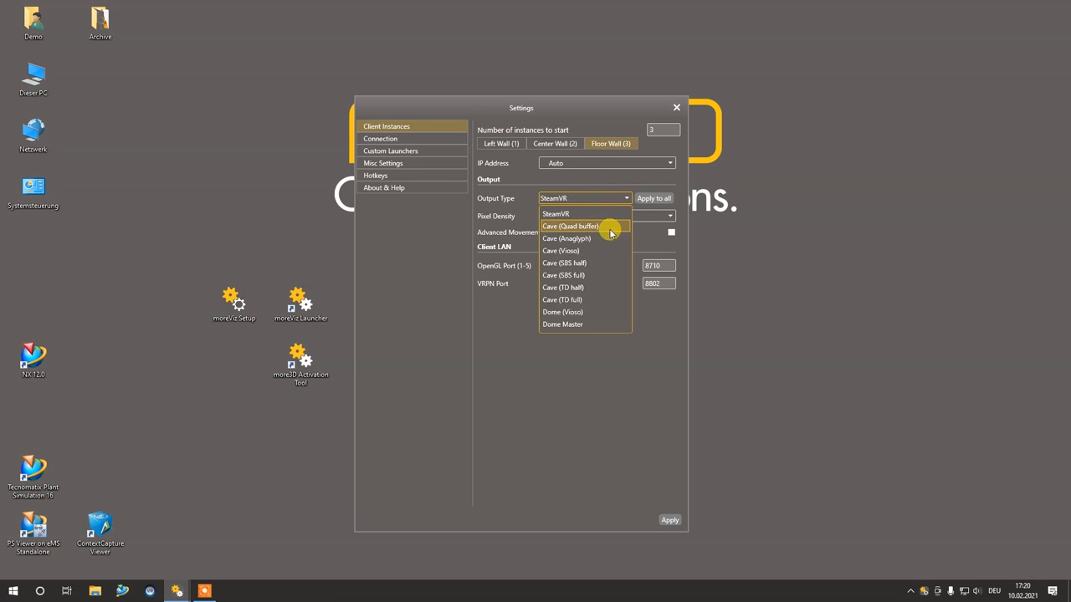
left_click(571, 225)
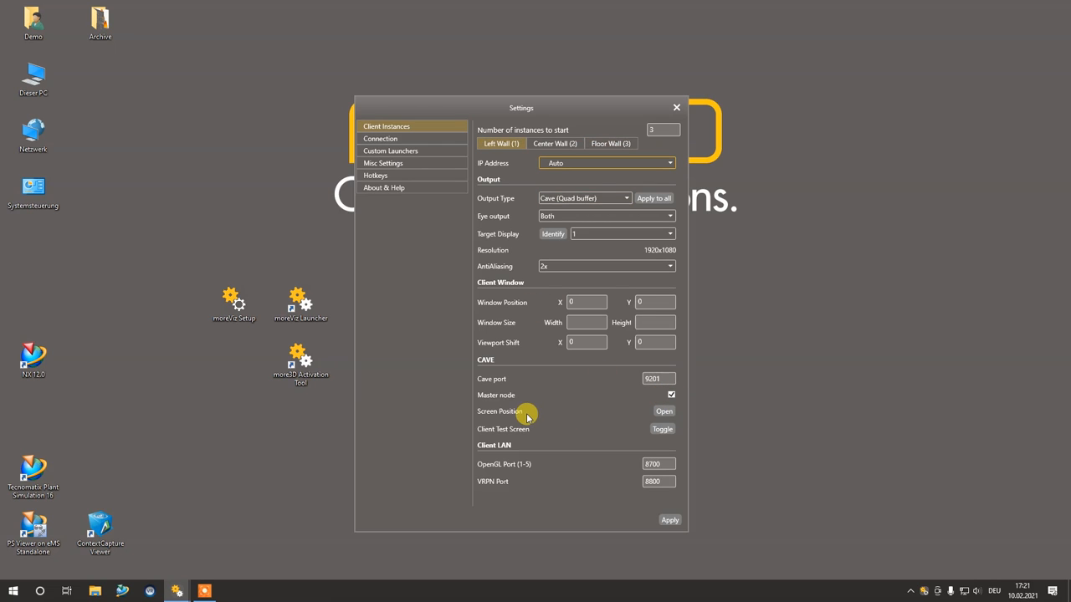
mouse_move(639, 415)
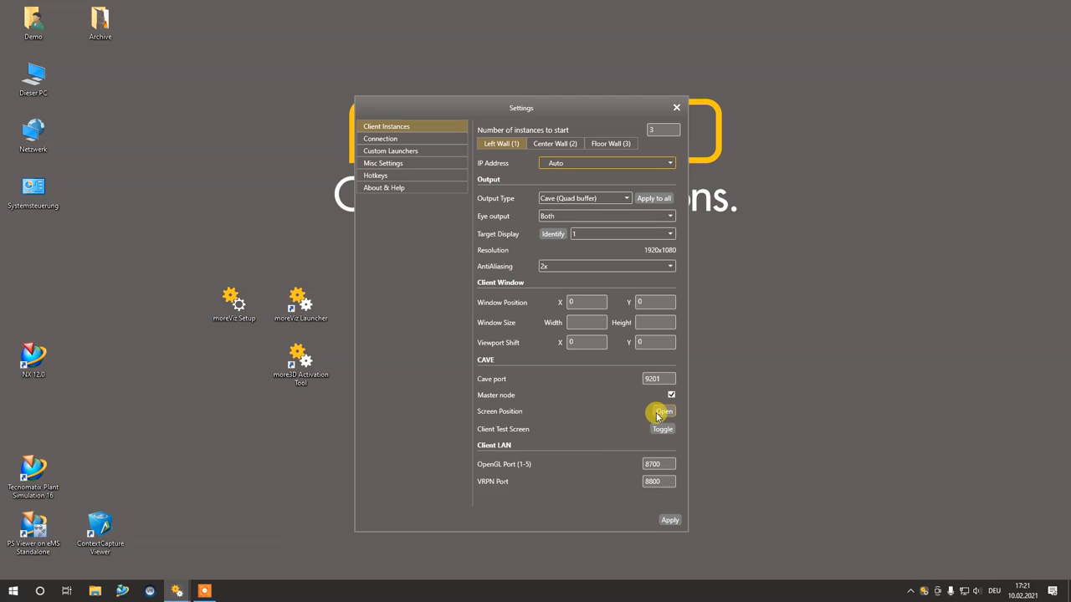
In Left Wall's Screen Position window, rotate the screen around its Y axis
left_click(661, 412)
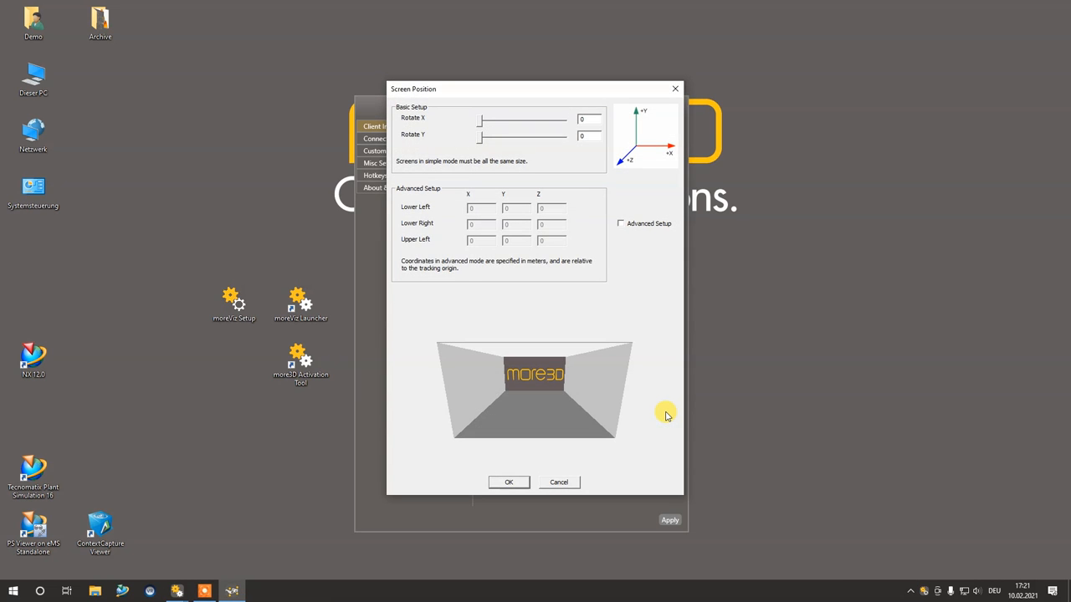
mouse_move(542, 94)
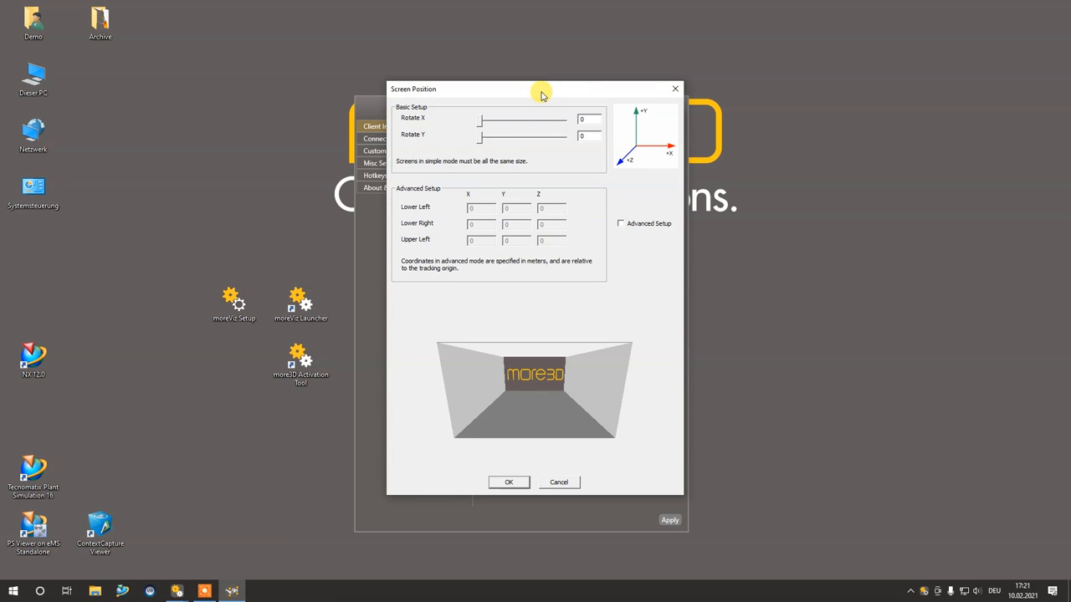
left_click_drag(539, 91, 766, 111)
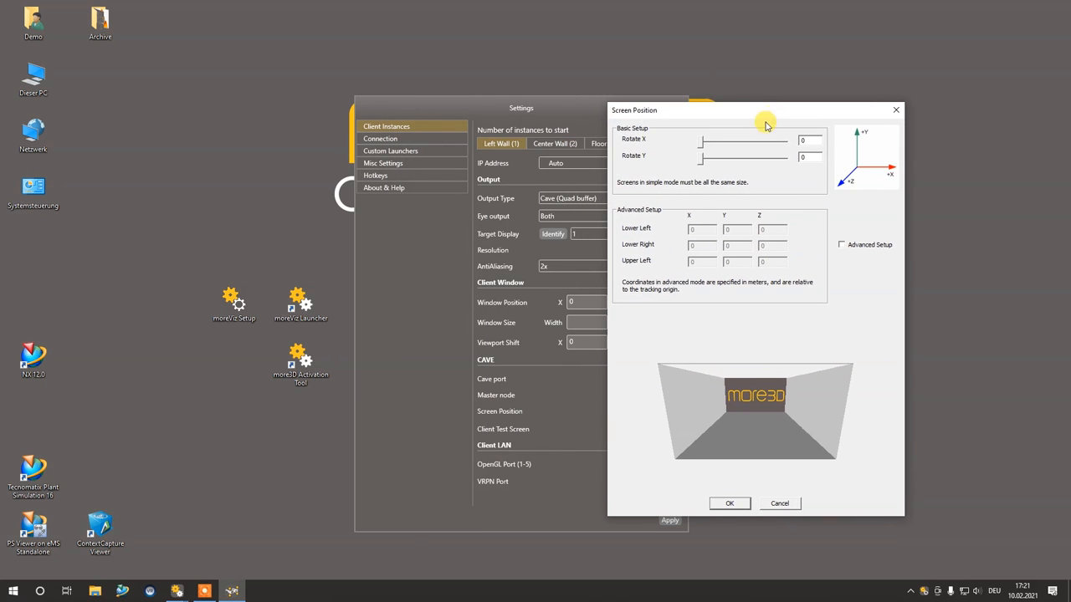
left_click_drag(756, 110, 777, 114)
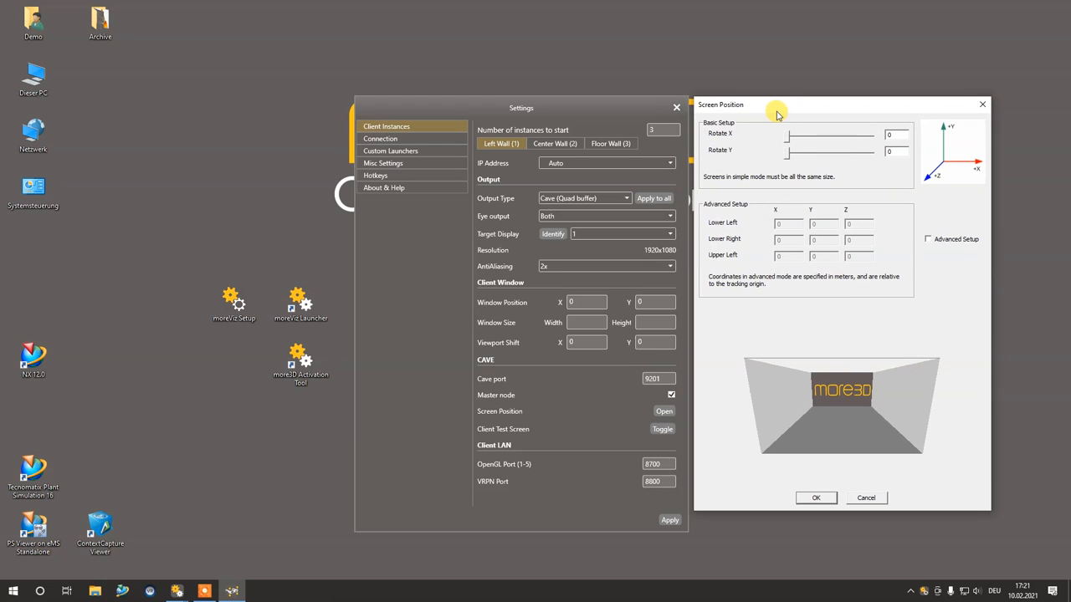
left_click_drag(787, 151, 803, 151)
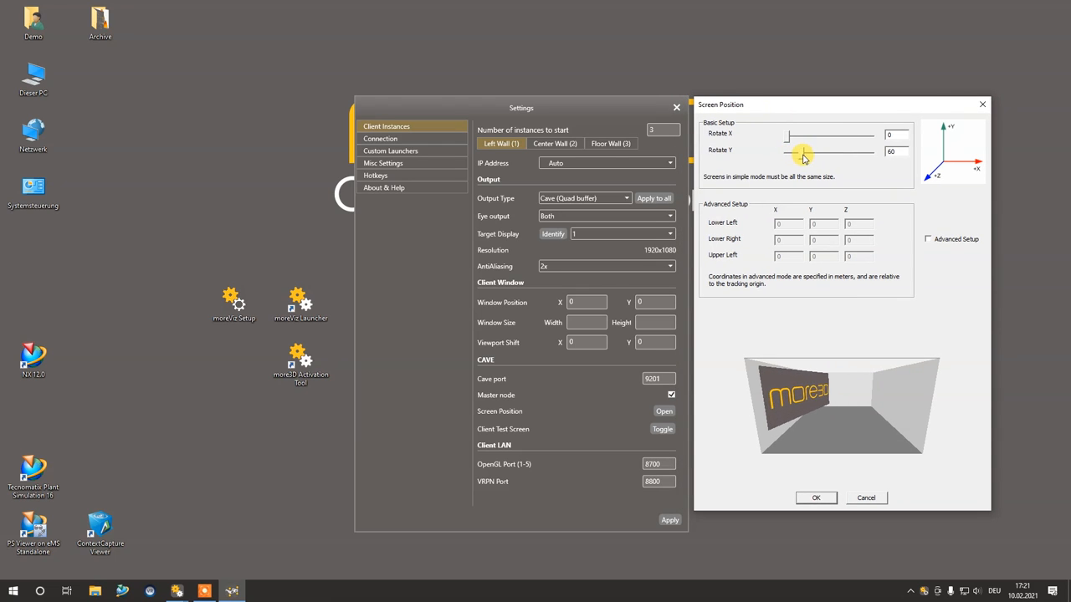
left_click_drag(801, 157, 809, 157)
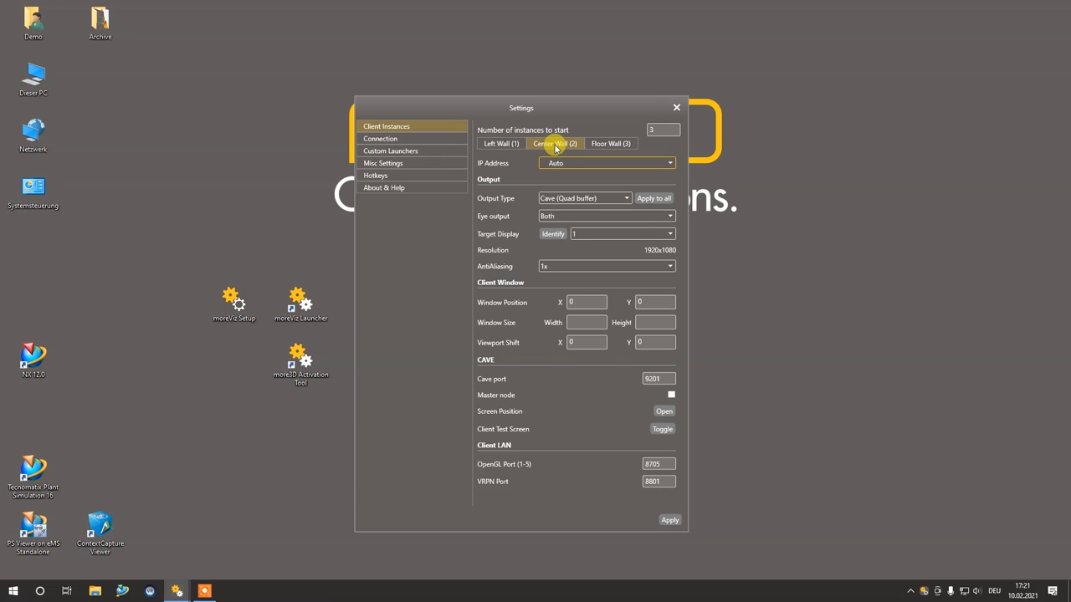
mouse_move(594, 148)
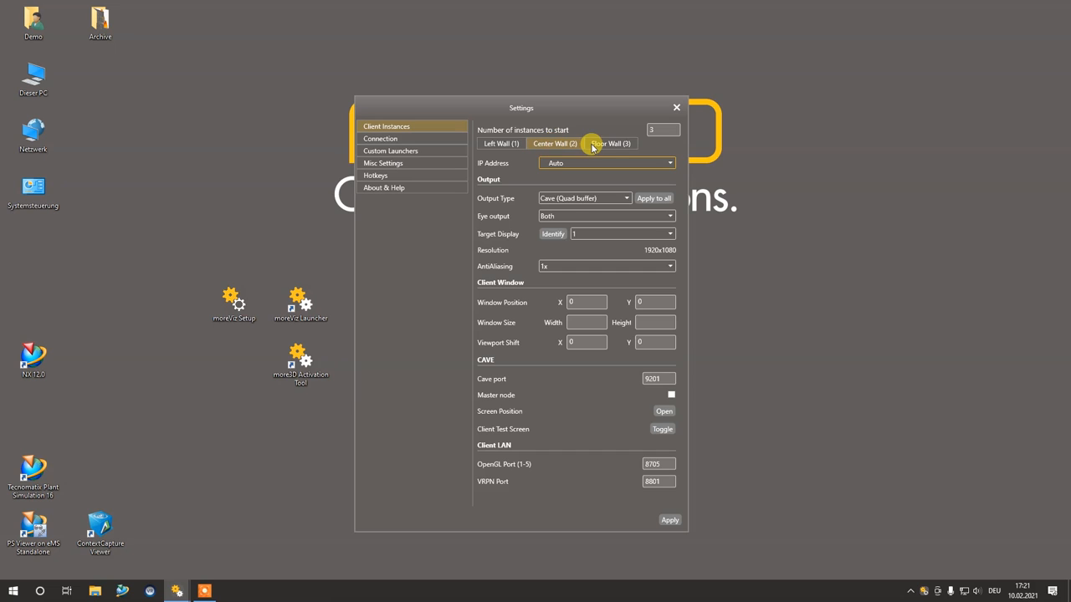
Rotate Floor Wall's screen 180° about X in Screen Position and choose its anti-aliasing level
left_click(611, 144)
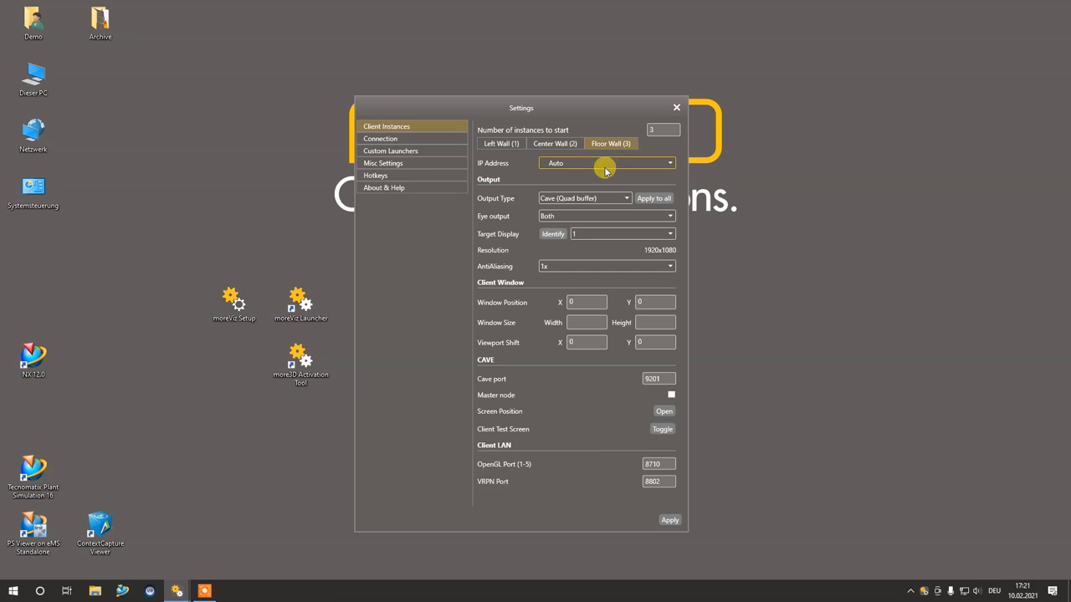
mouse_move(663, 412)
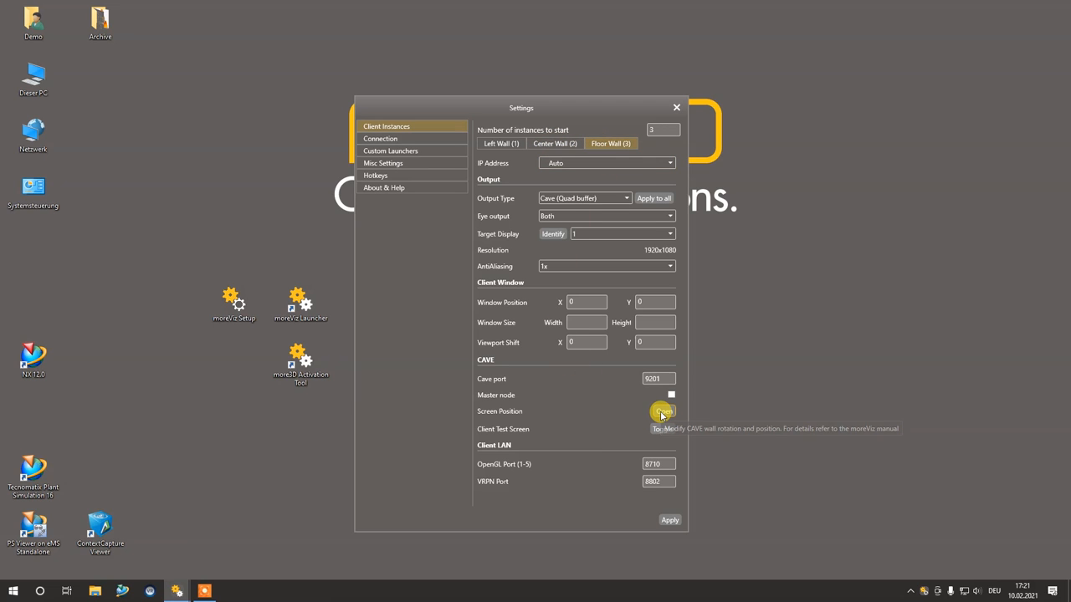
left_click(662, 411)
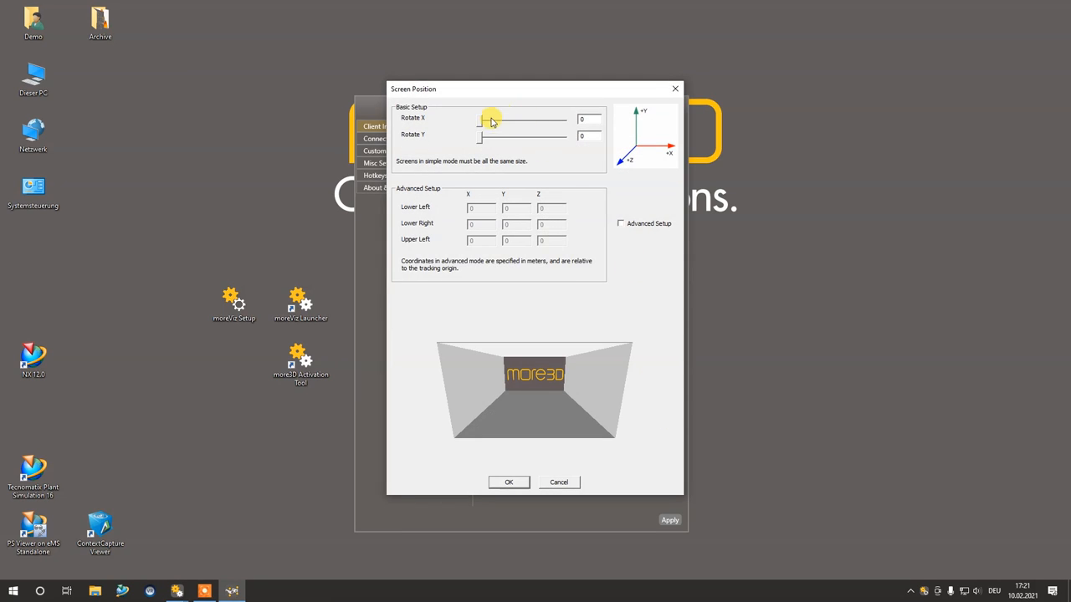
left_click_drag(478, 121, 515, 120)
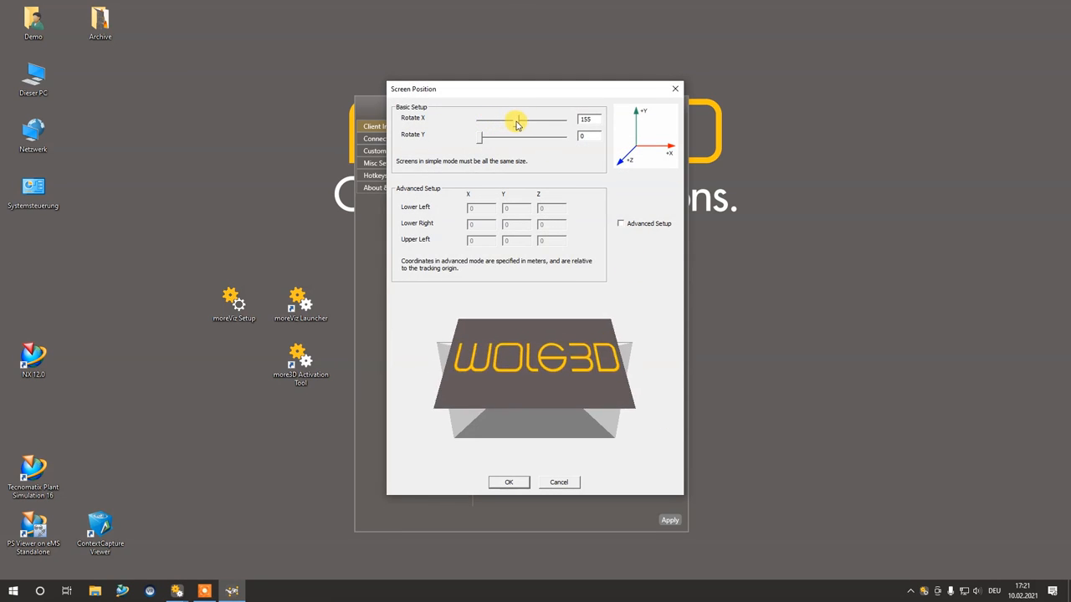
left_click_drag(517, 120, 544, 121)
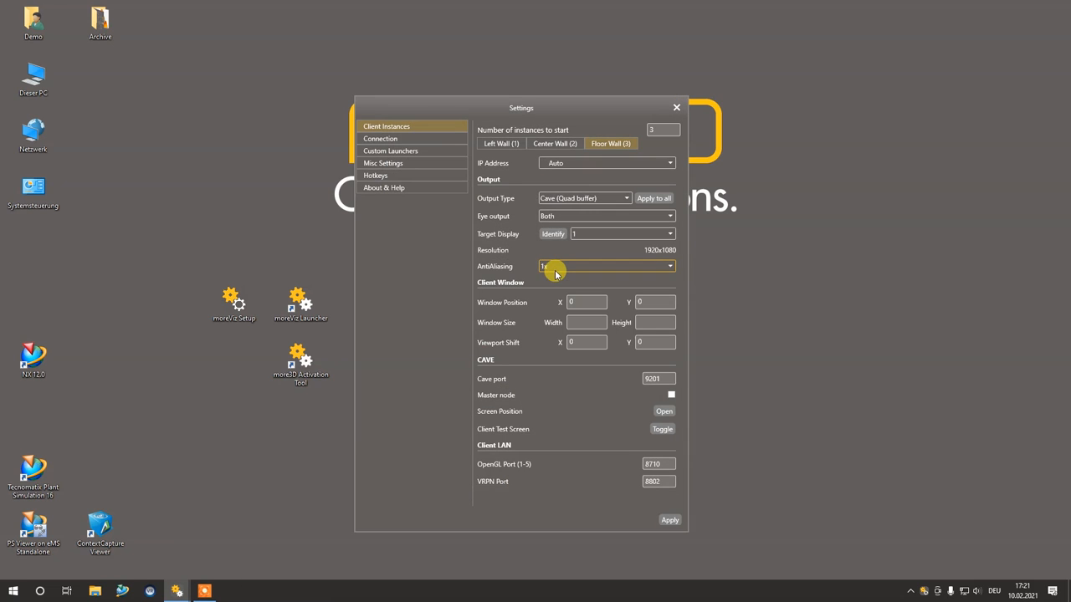
left_click(554, 144)
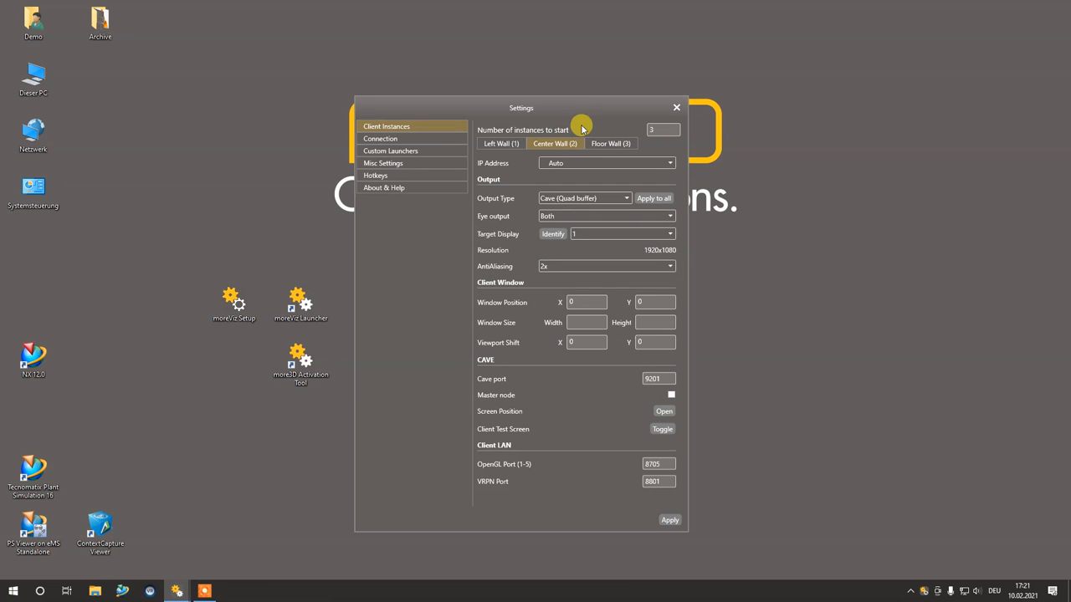
Show the Left Wall client's settings with OpenGL port 8700 and VRPN port 8600
left_click(500, 144)
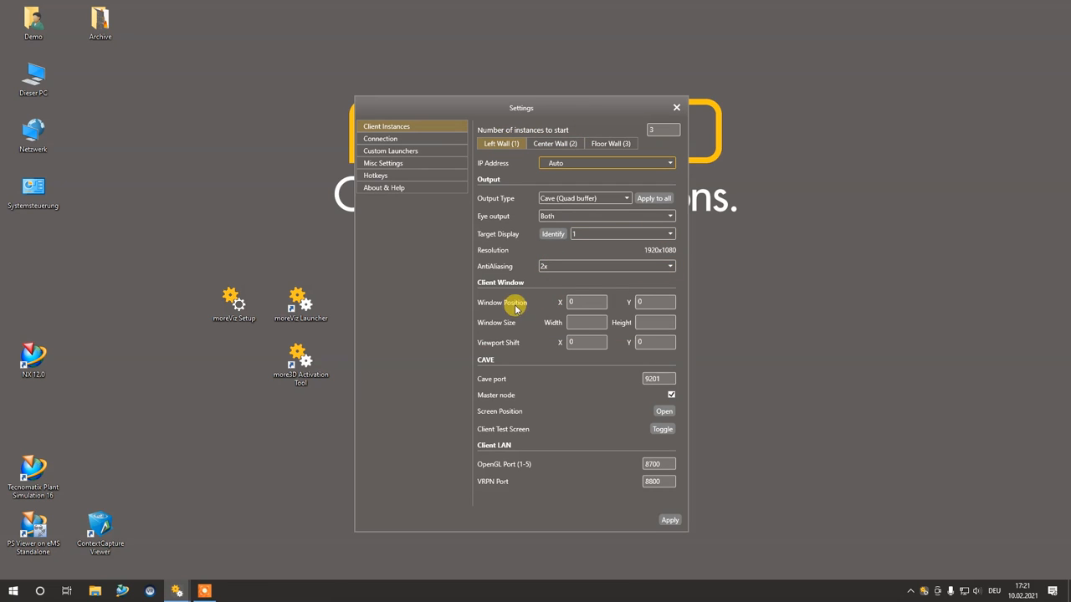
mouse_move(484, 469)
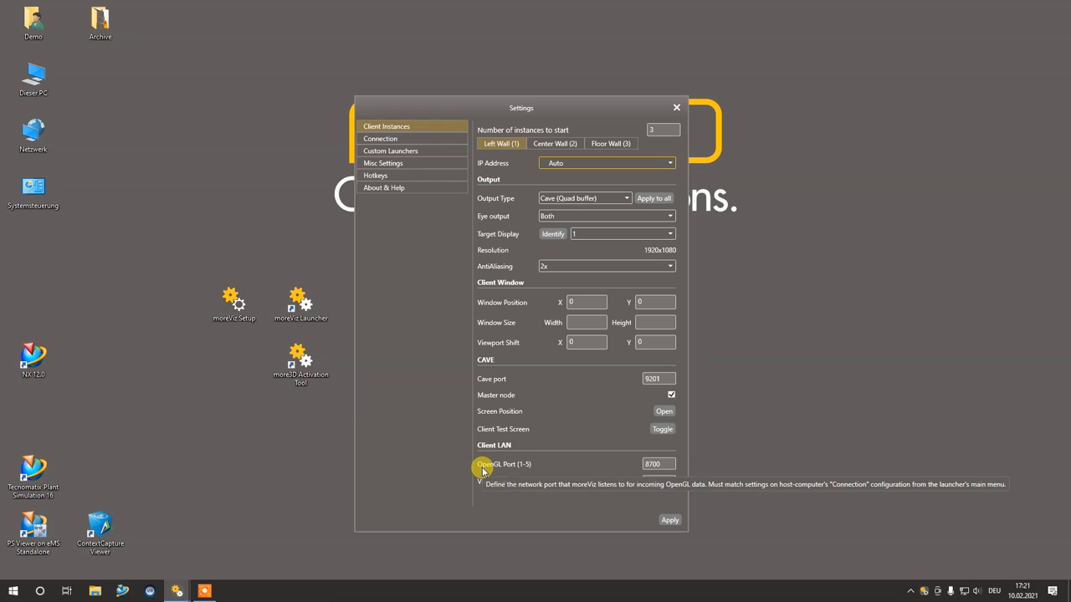
mouse_move(563, 465)
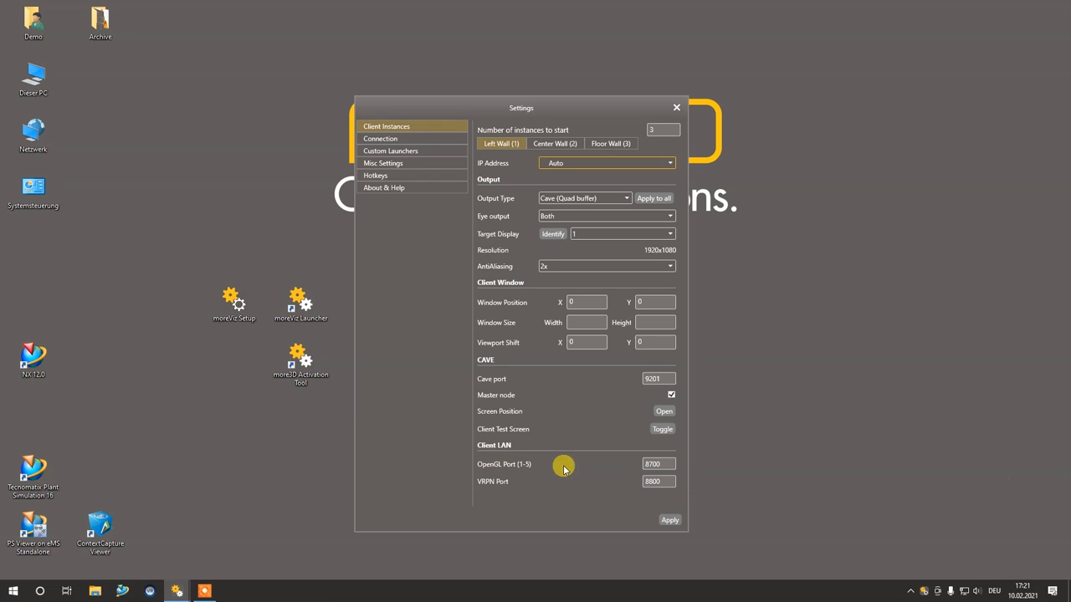
mouse_move(562, 485)
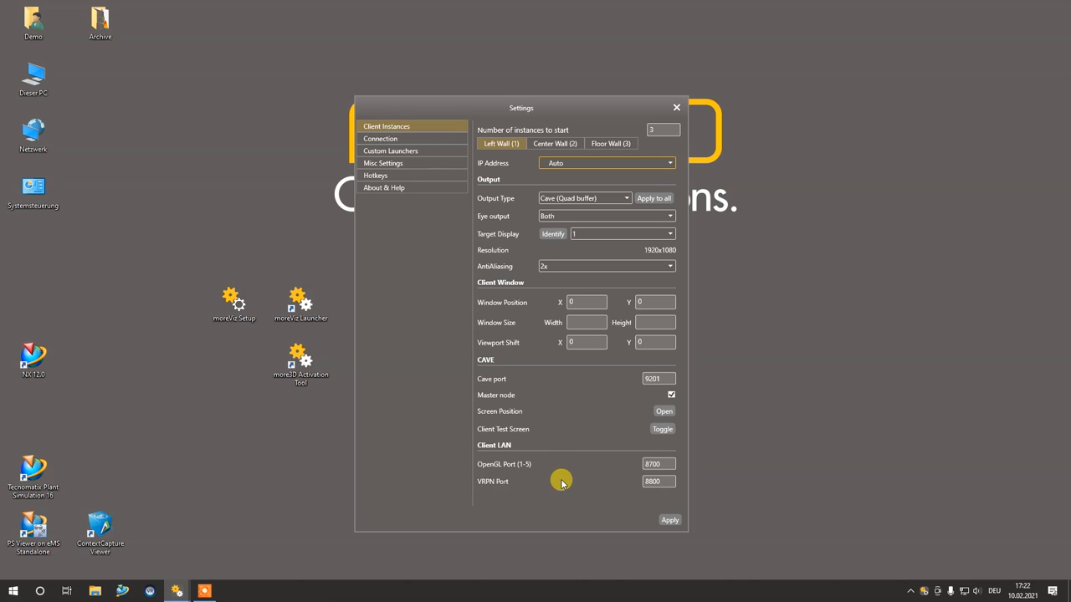
mouse_move(534, 460)
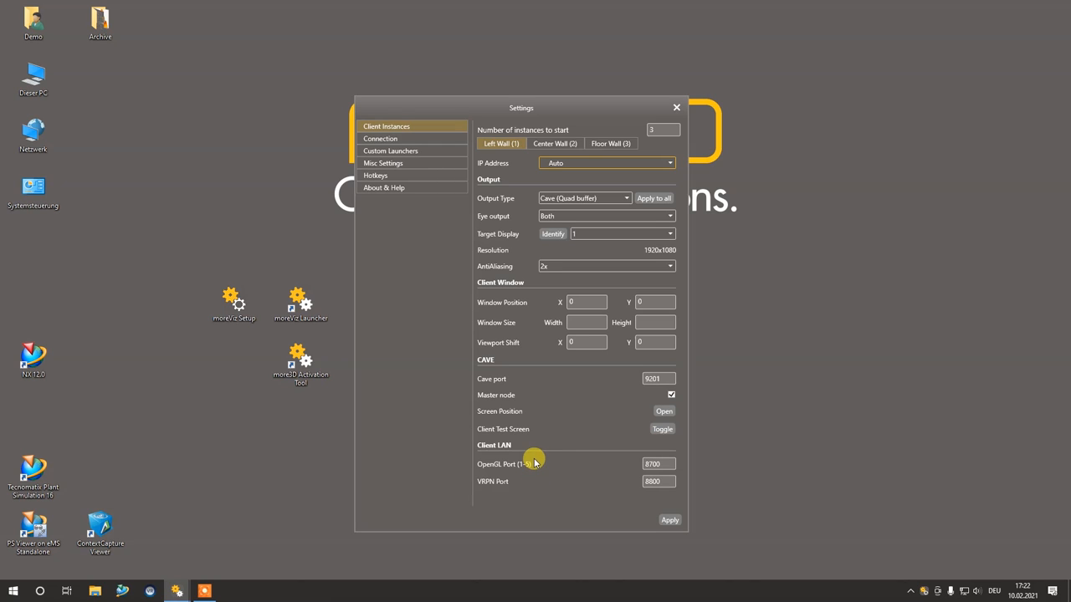
mouse_move(492, 465)
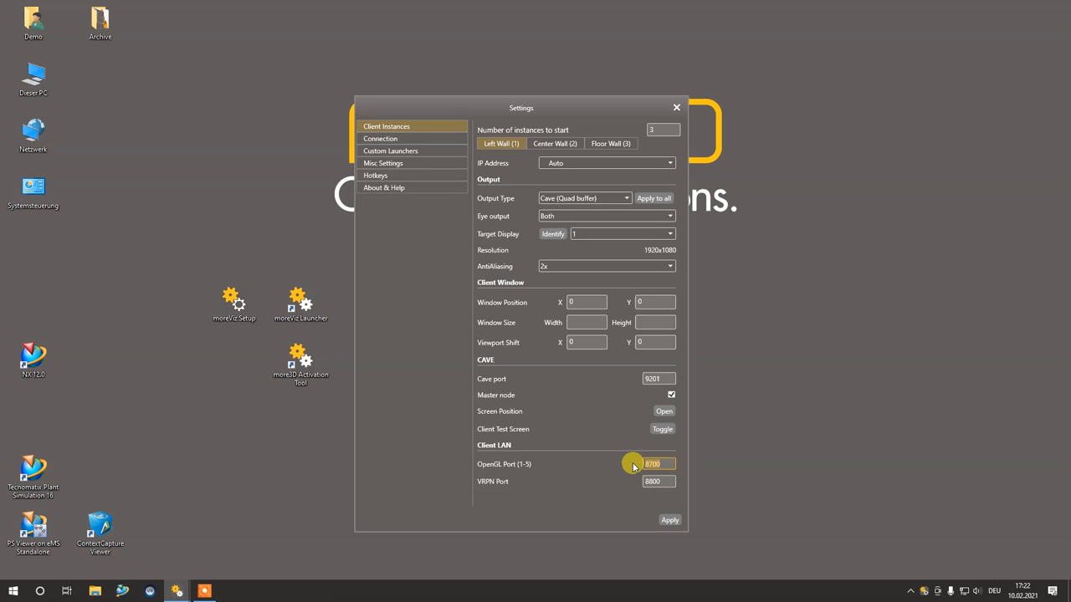
mouse_move(502, 482)
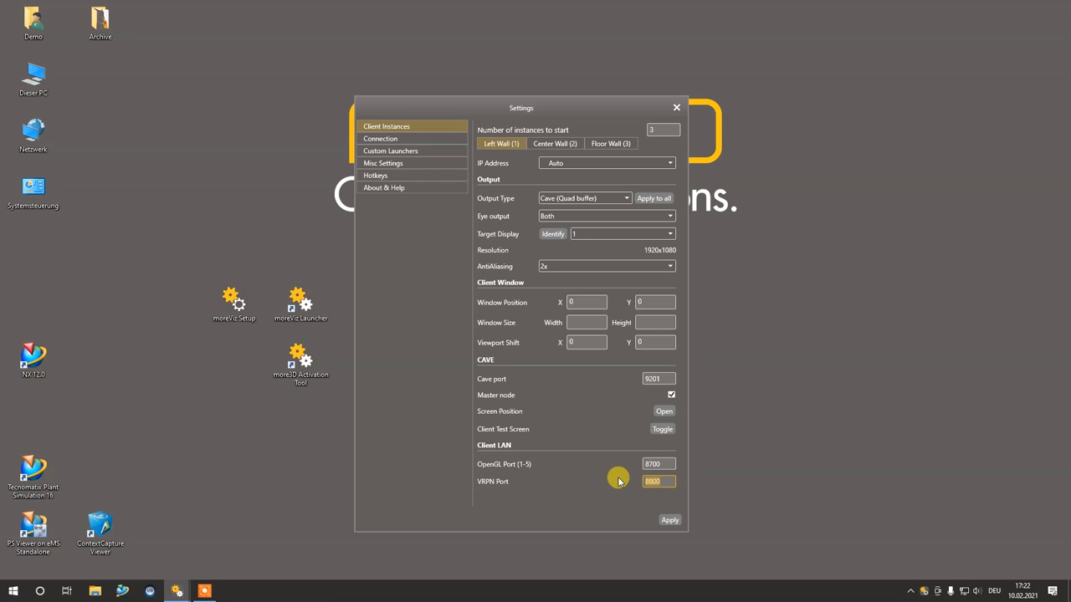
mouse_move(586, 479)
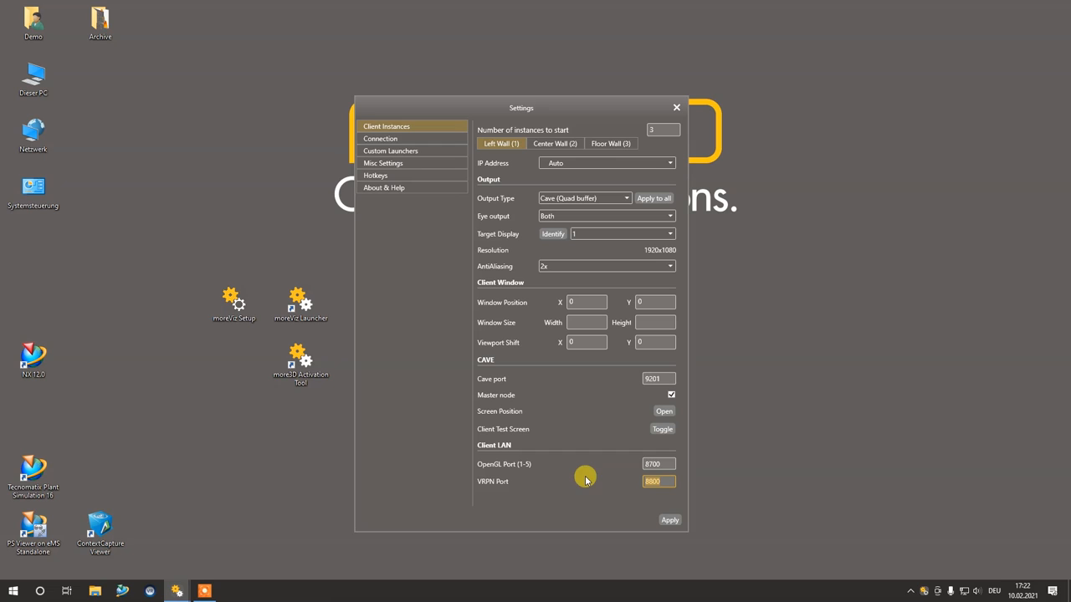
mouse_move(583, 215)
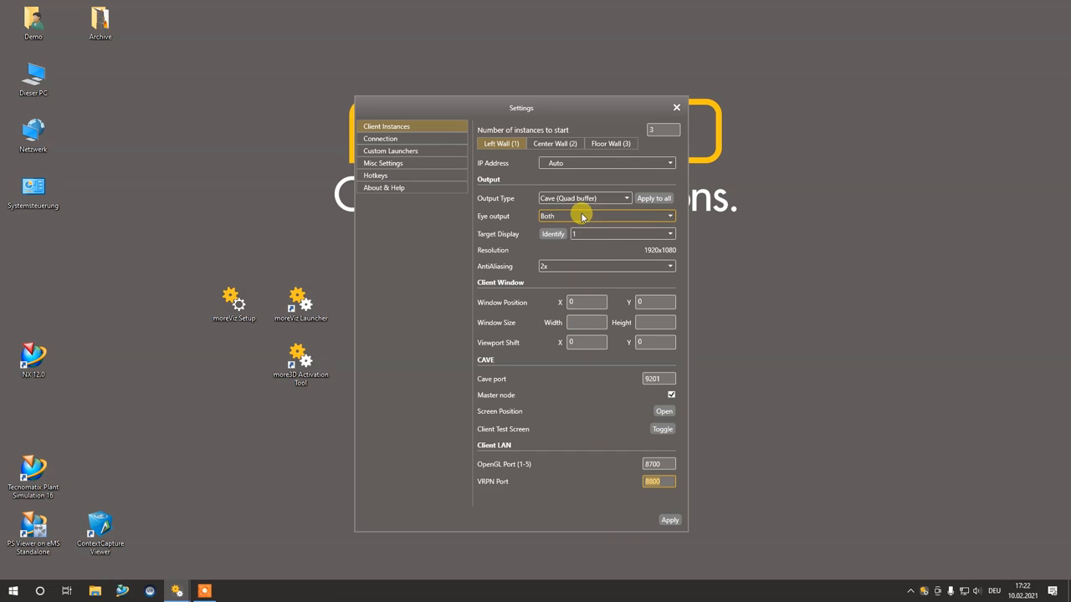
mouse_move(584, 321)
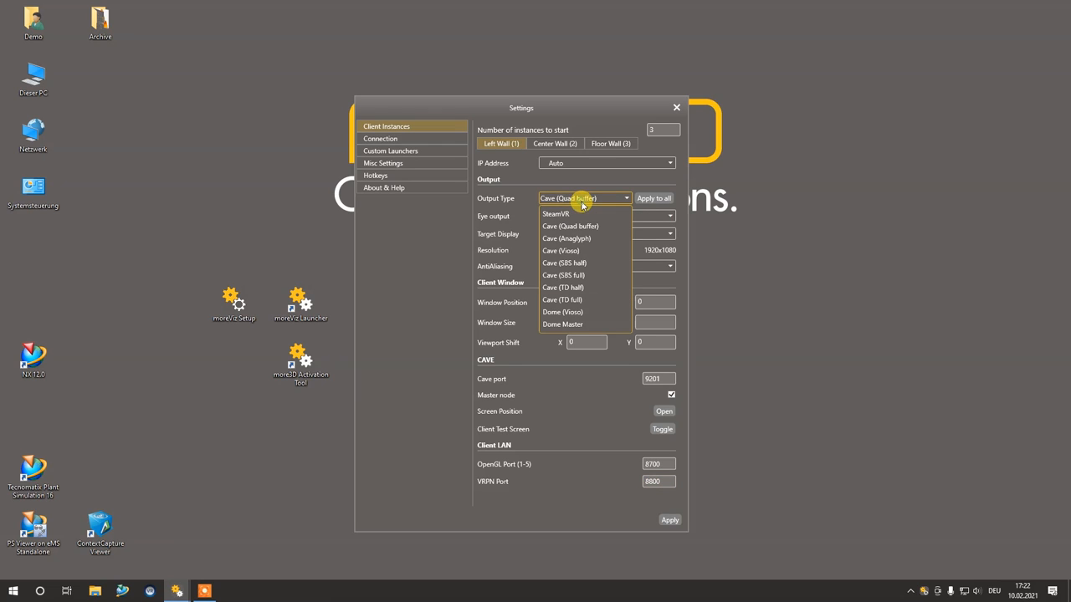
Make Left Wall a SteamVR master client with 2x pixel density
left_click(569, 226)
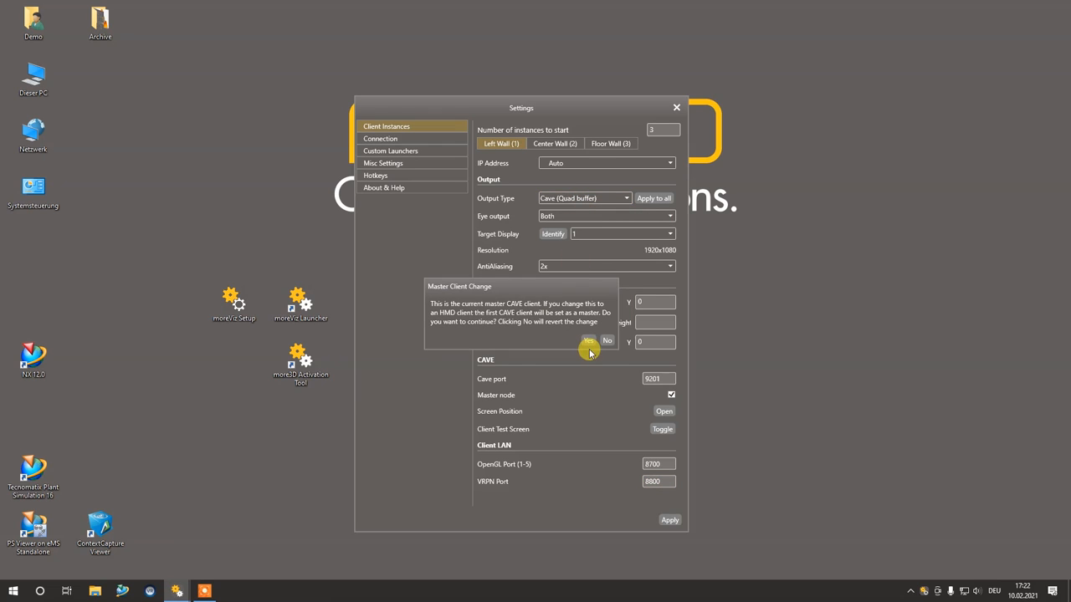
left_click(587, 341)
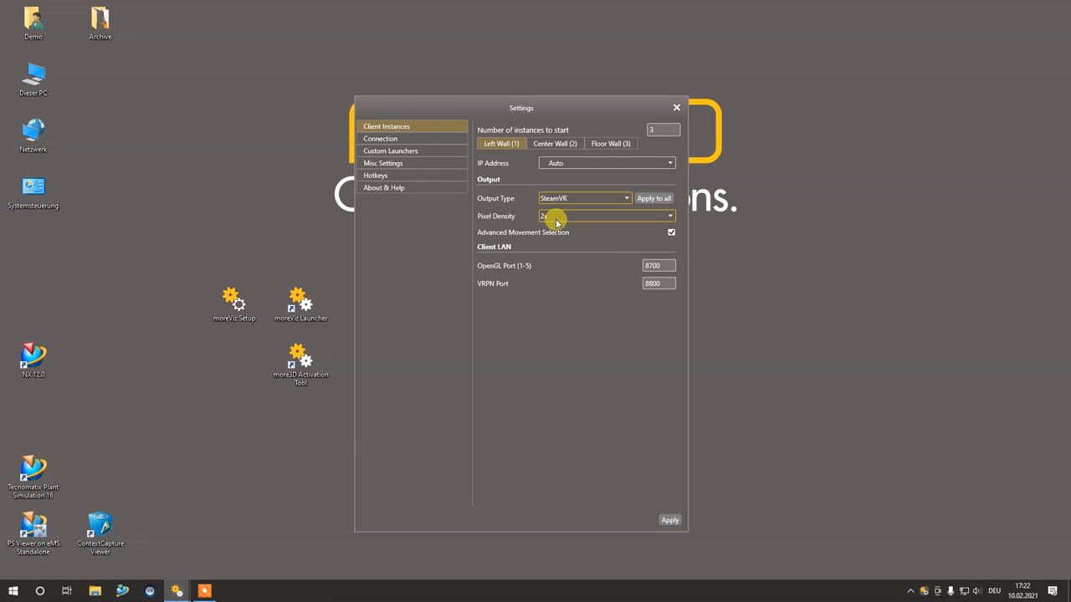
mouse_move(494, 224)
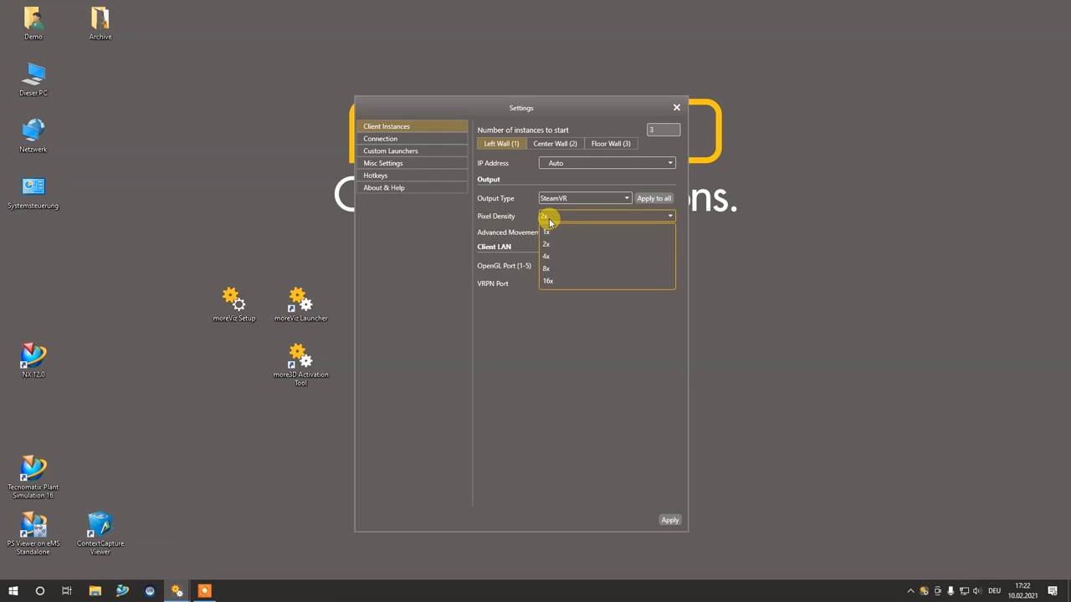
mouse_move(555, 282)
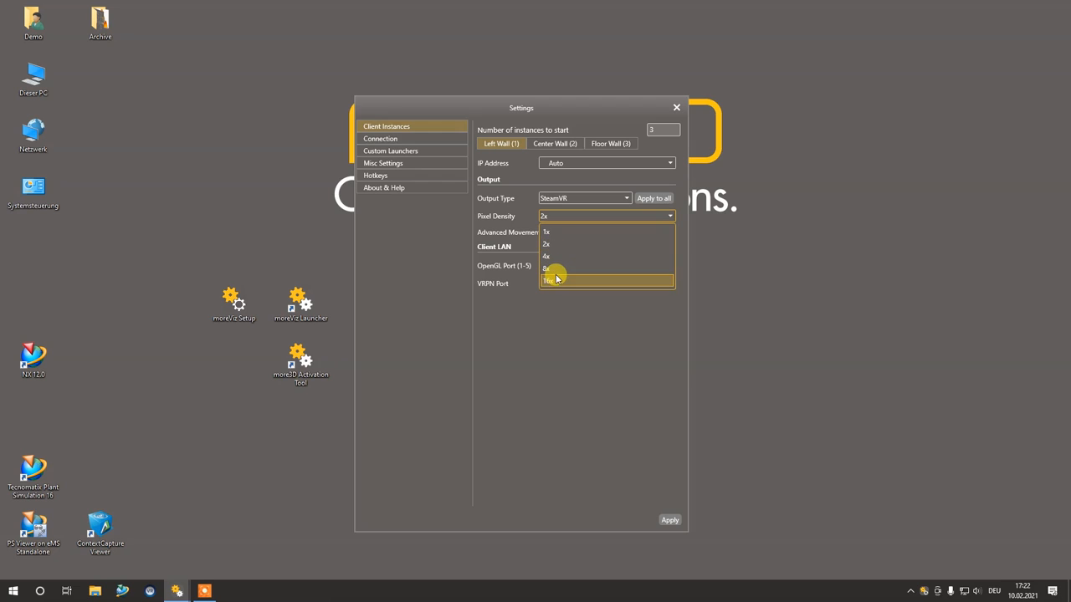
mouse_move(574, 244)
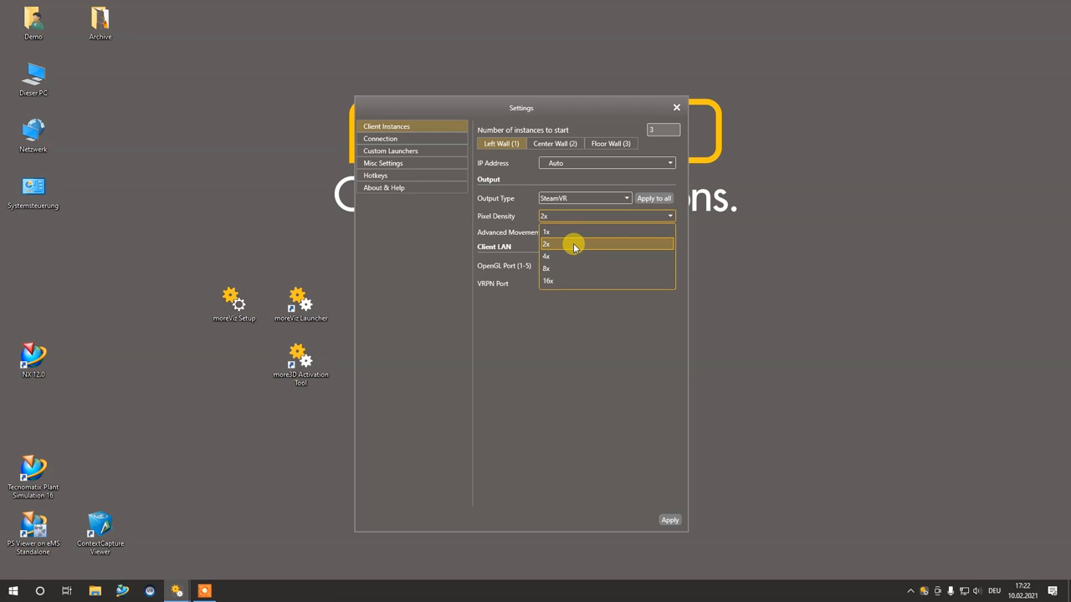
left_click(574, 244)
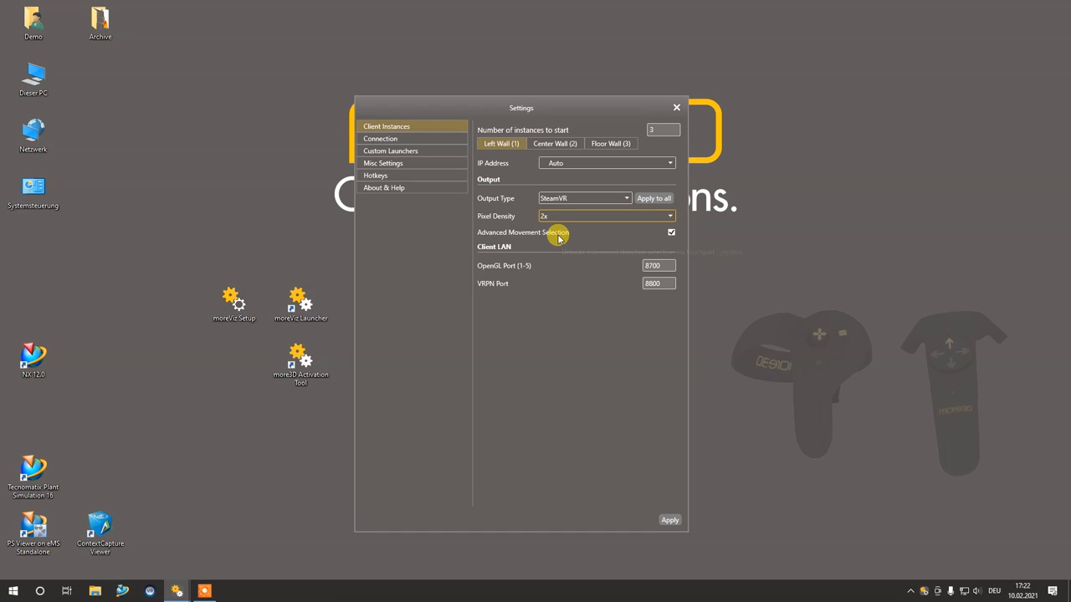
mouse_move(556, 238)
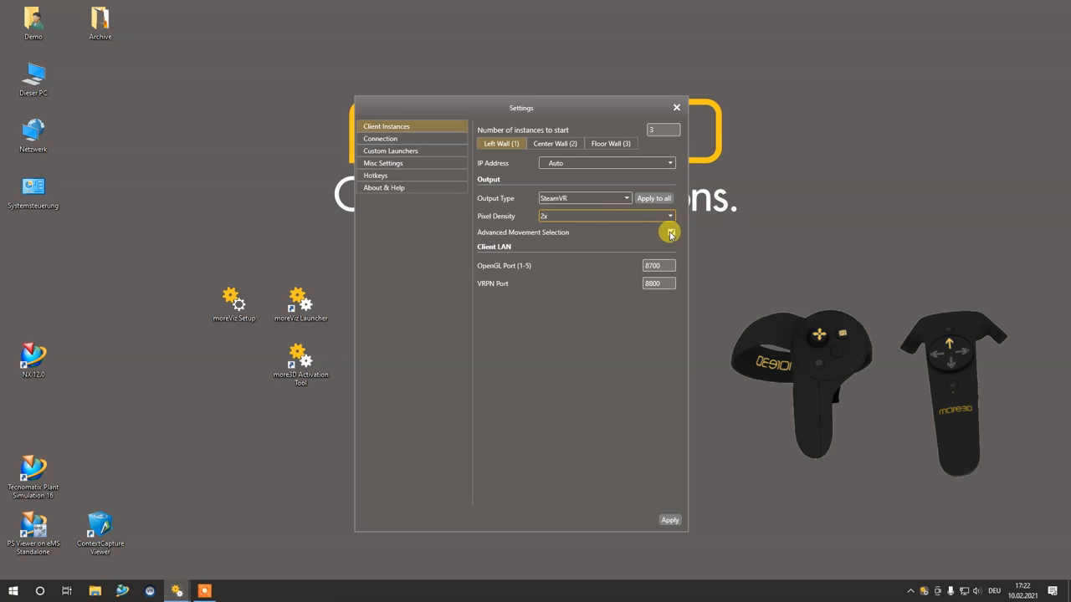
left_click(670, 231)
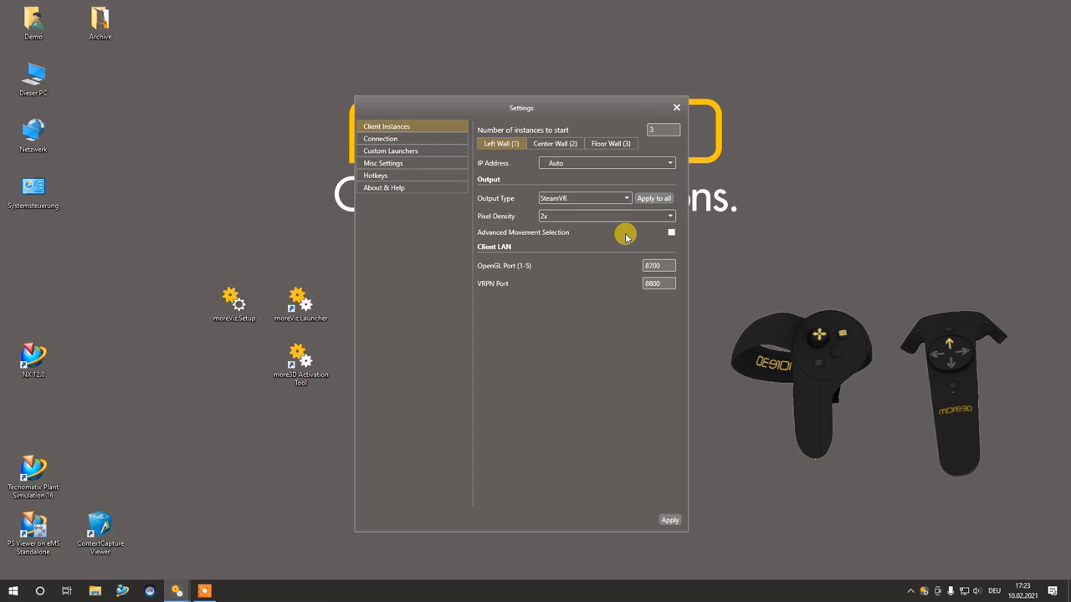
left_click(669, 232)
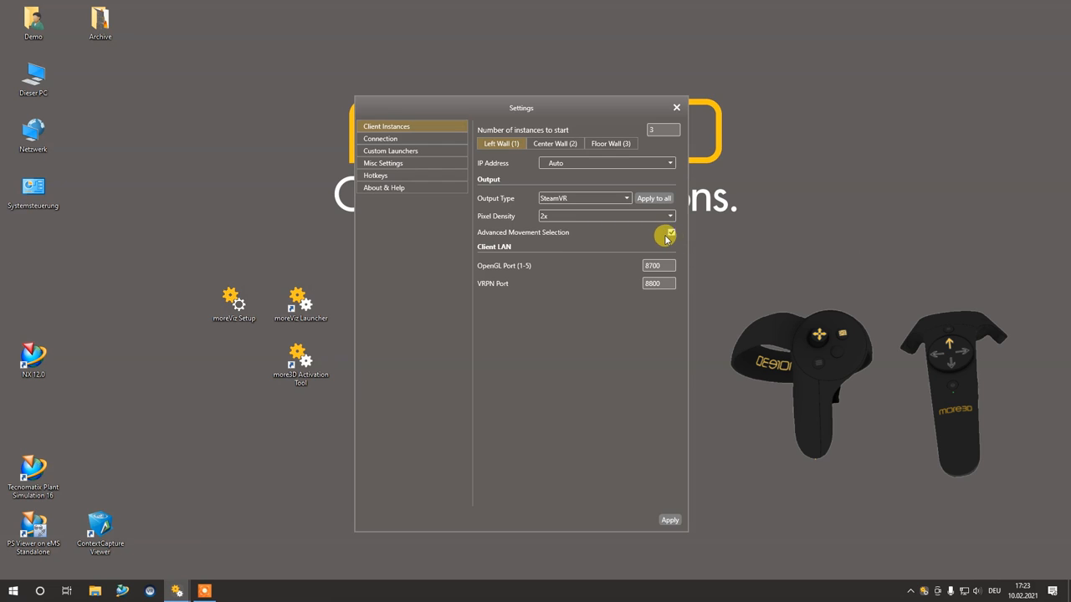